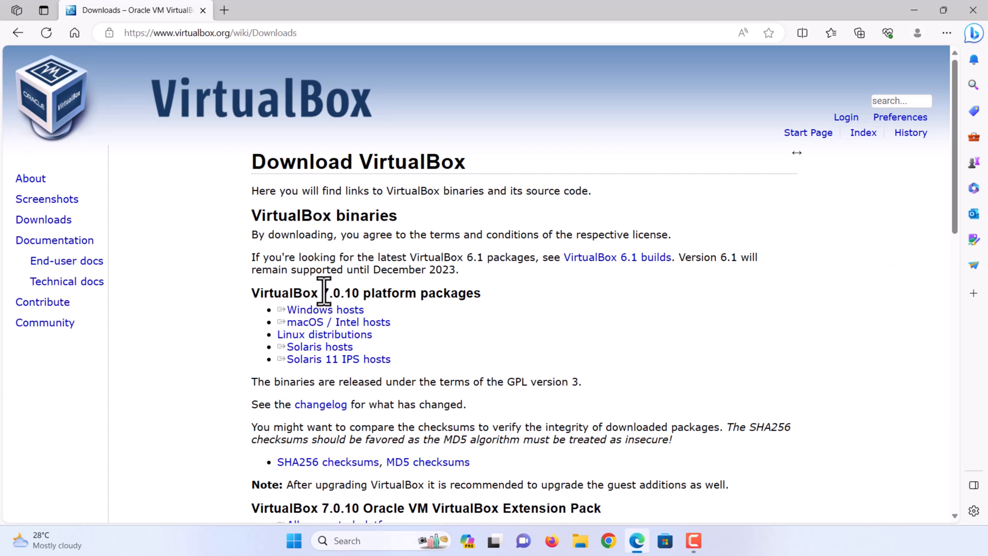
# Step: Download the VirtualBox 7.0.10 Windows hosts installer and the all-platforms Extension Pack
pyautogui.doubleClick(325, 309)
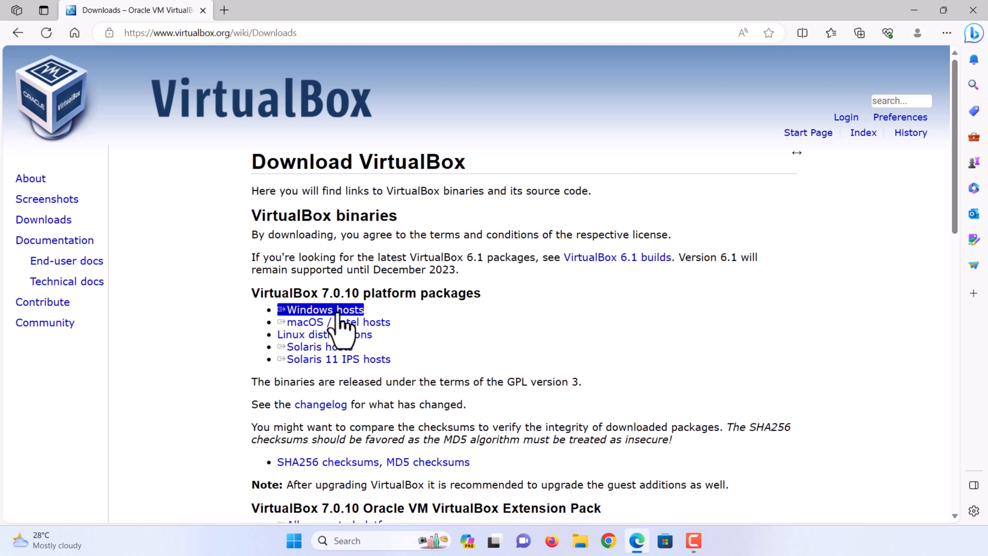
pyautogui.click(326, 310)
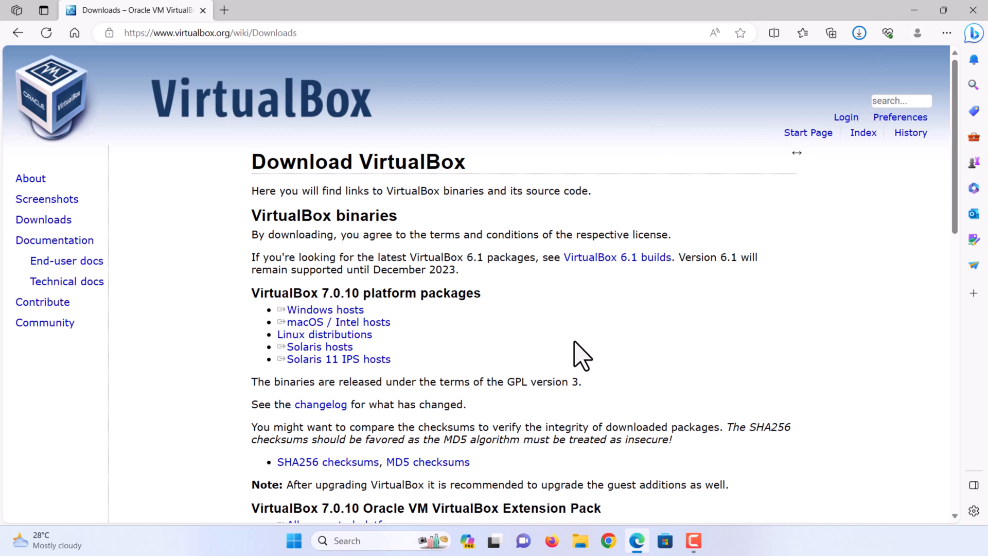
pyautogui.scroll(-3)
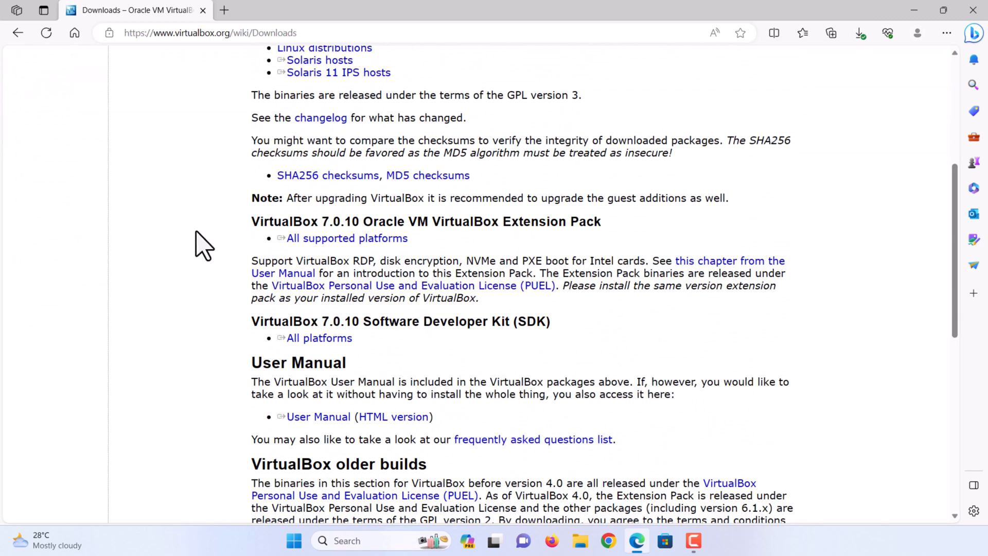
pyautogui.moveTo(598, 224)
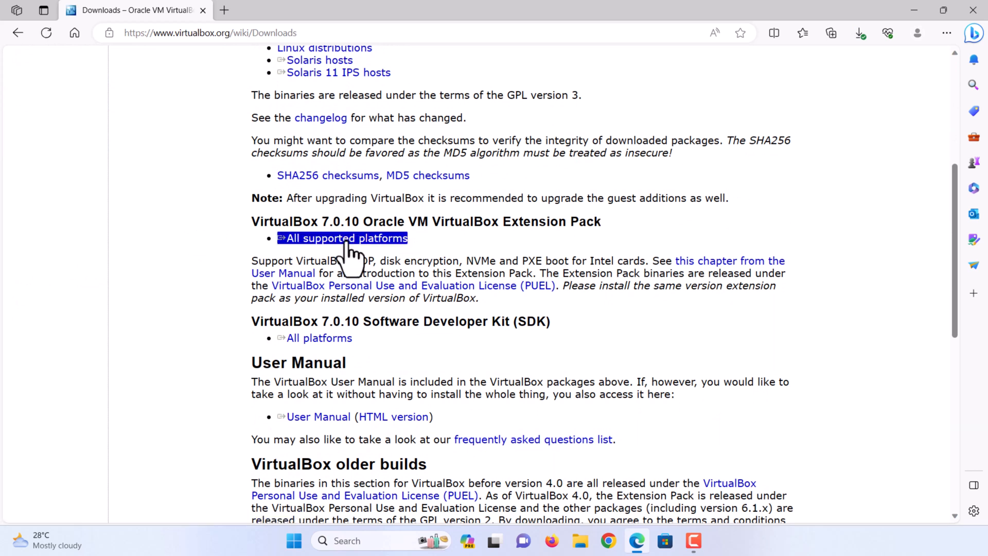
pyautogui.click(346, 237)
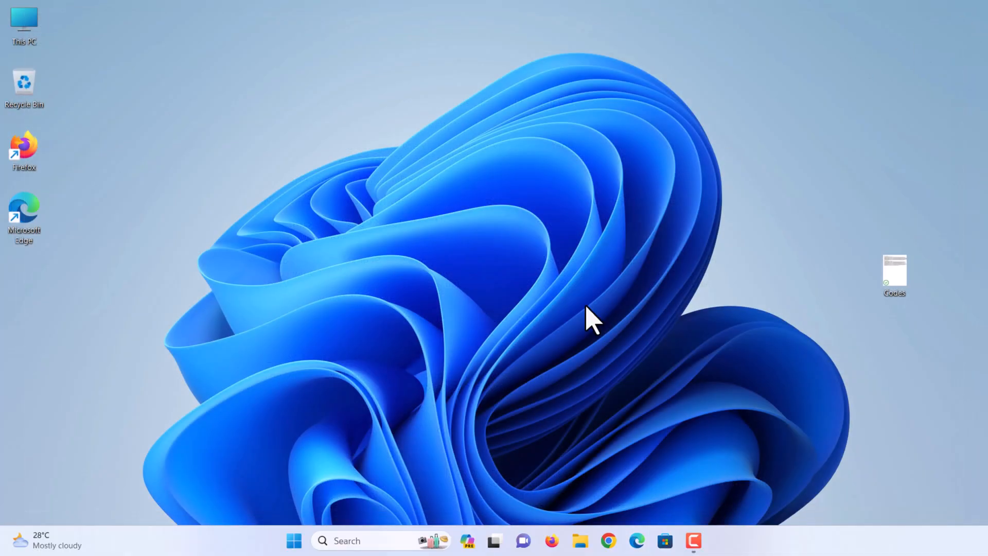
# Step: Launch the VirtualBox-7.0.10 Windows installer from the Downloads folder in File Explorer
pyautogui.click(579, 541)
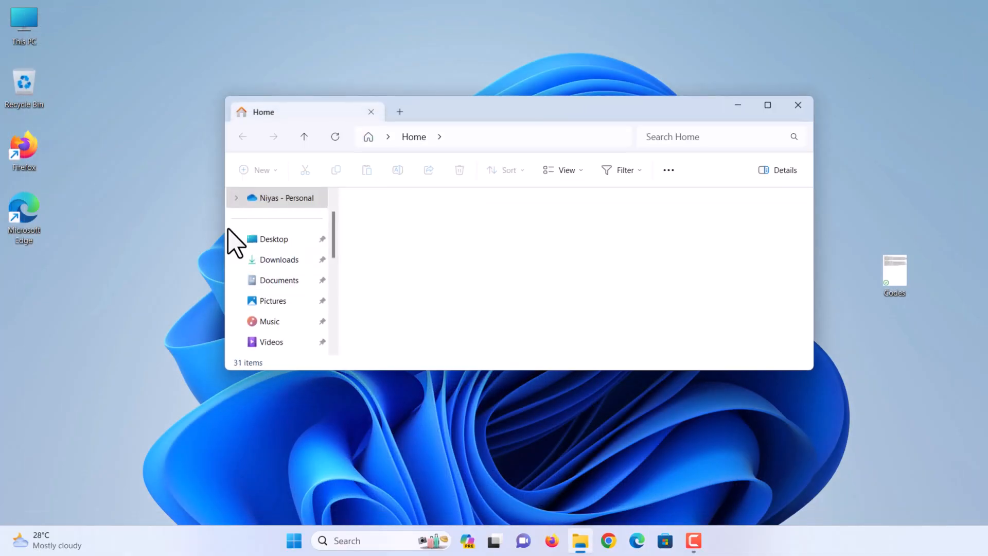
pyautogui.click(278, 259)
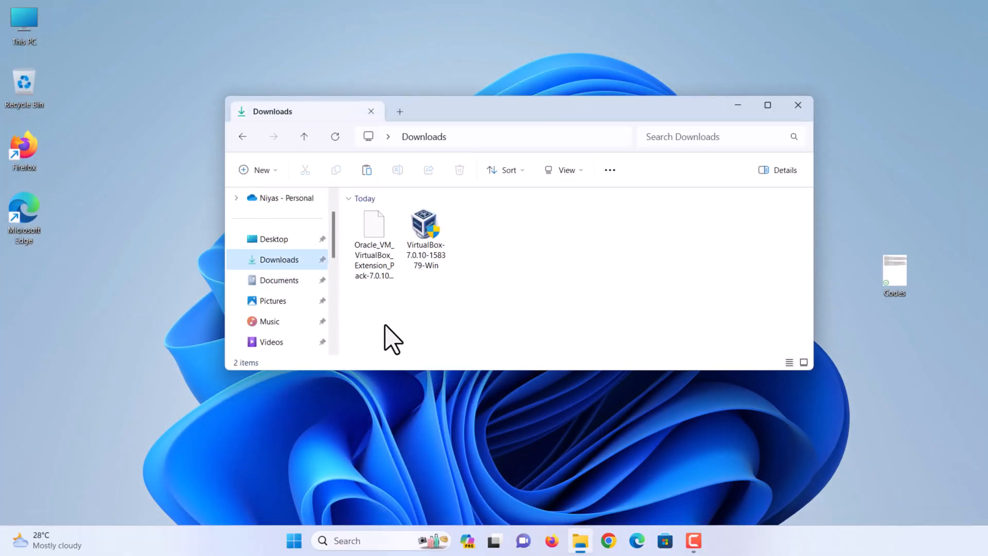
pyautogui.click(425, 230)
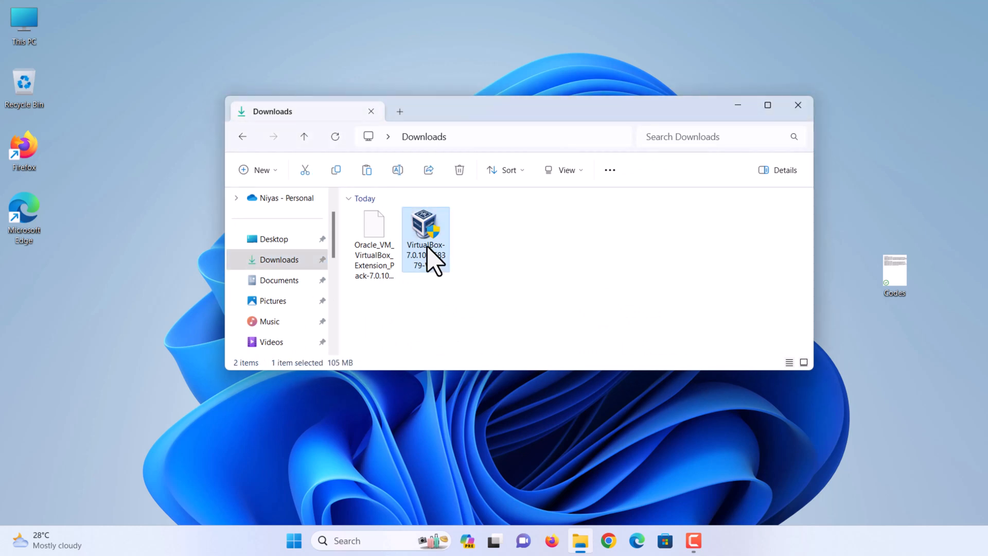
pyautogui.doubleClick(424, 227)
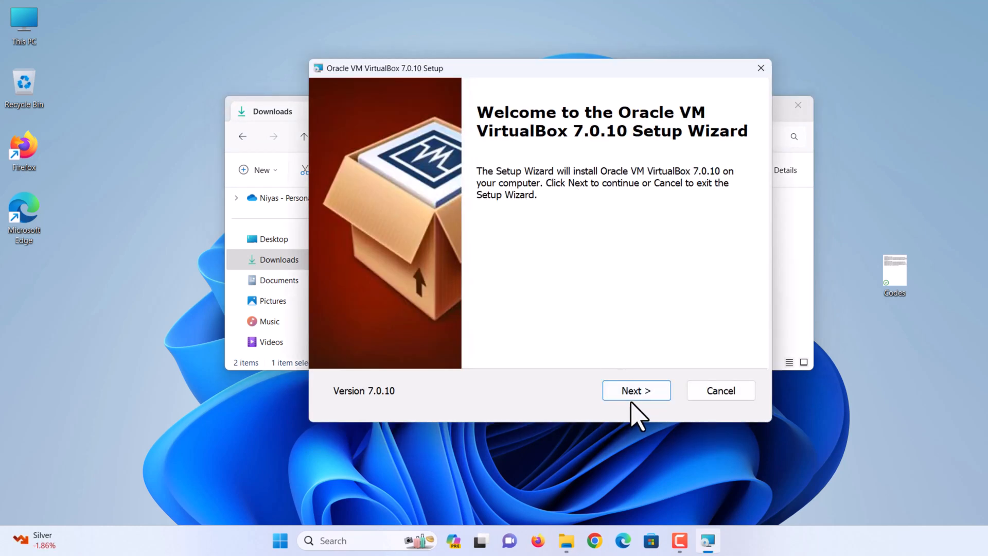
# Step: Install VirtualBox 7.0.10 with default features, accepting the network and dependency warnings
pyautogui.click(637, 390)
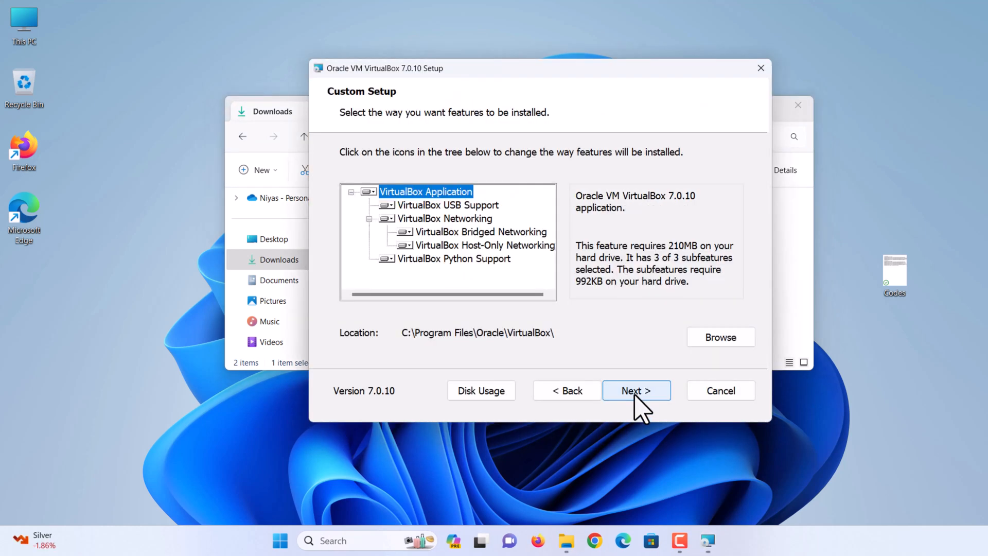
pyautogui.click(636, 390)
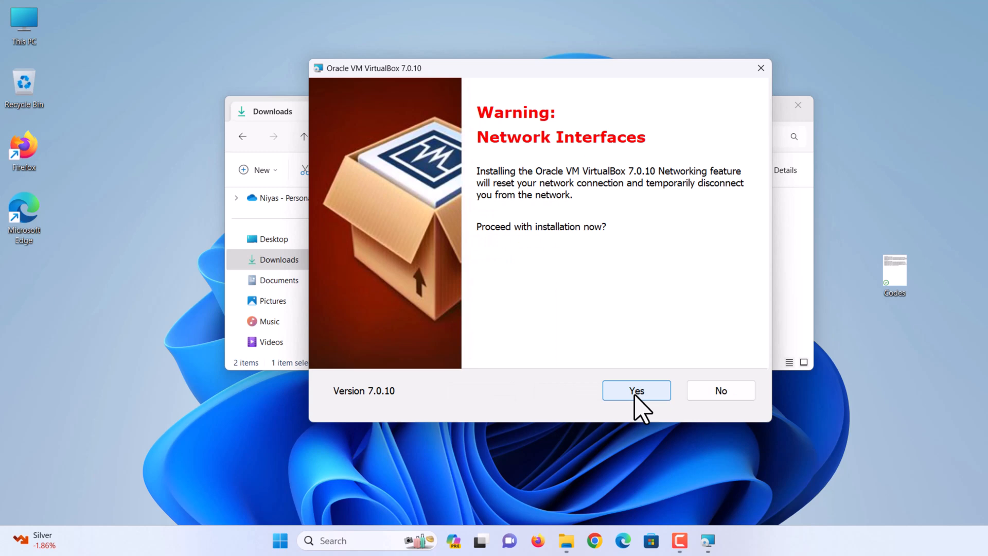
pyautogui.click(635, 391)
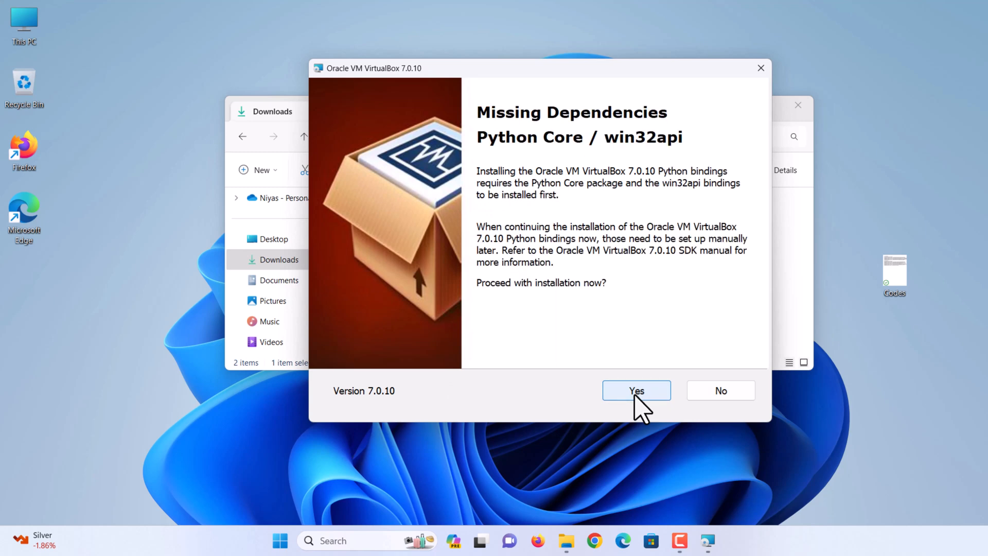
pyautogui.click(636, 391)
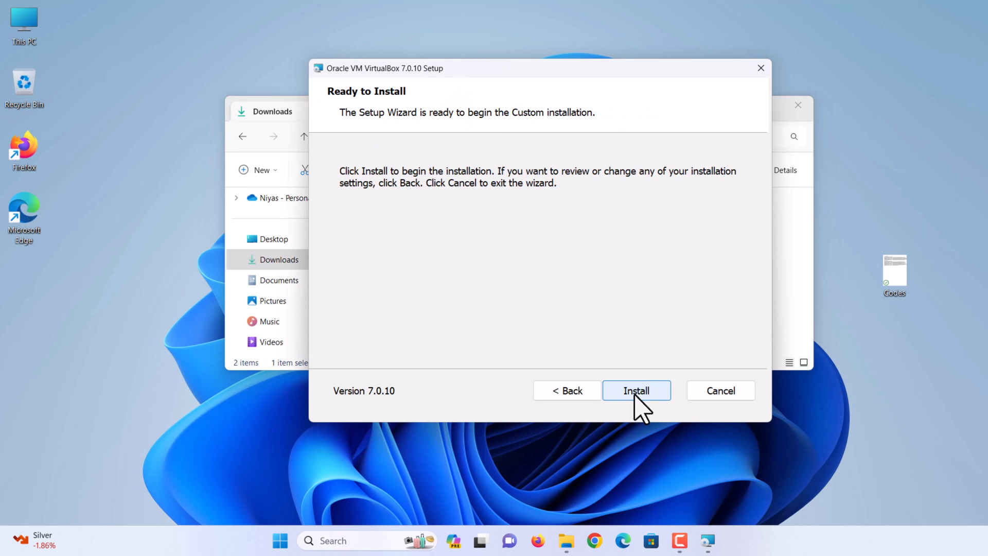
pyautogui.click(636, 390)
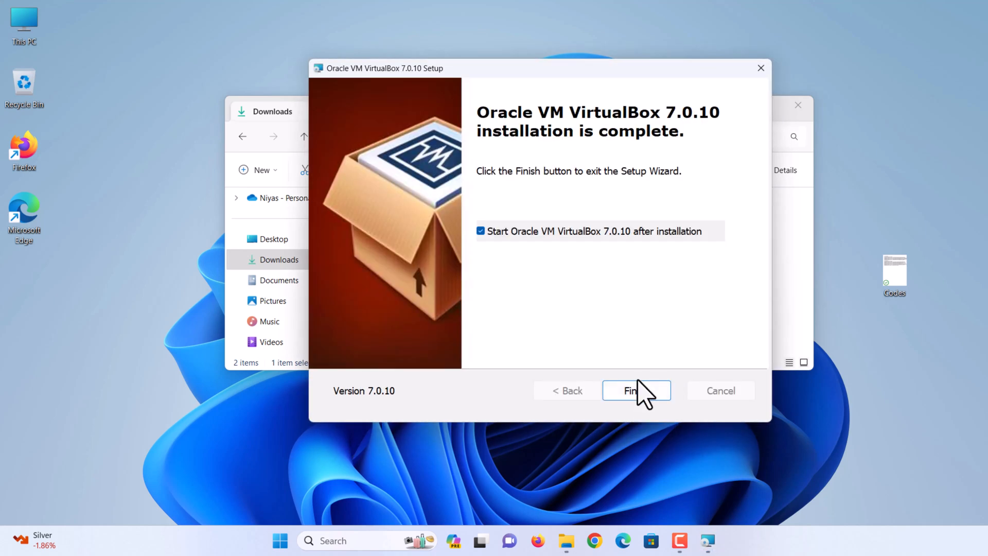
pyautogui.click(636, 390)
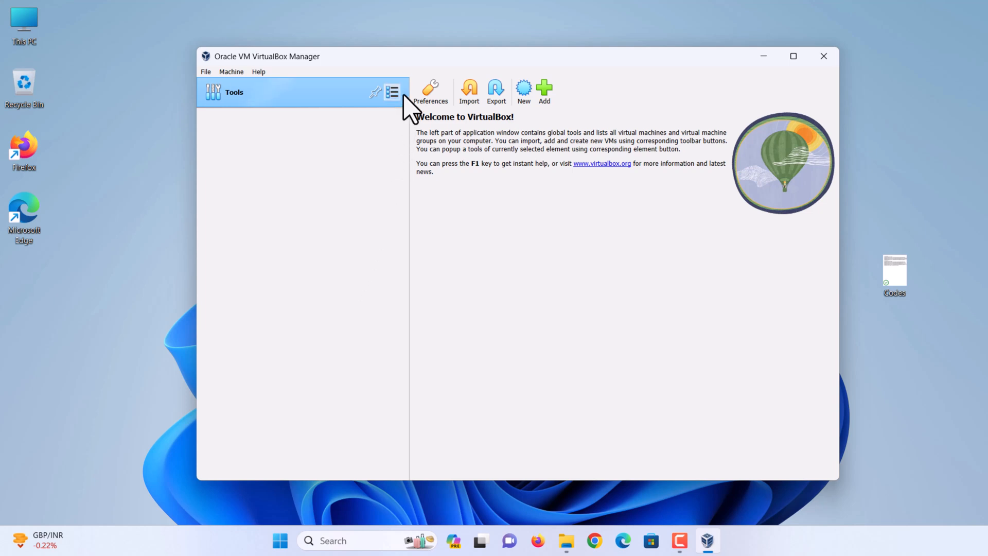
# Step: Install the Extension Pack 7.0.10 file and accept its license, then show the Welcome page
pyautogui.click(392, 92)
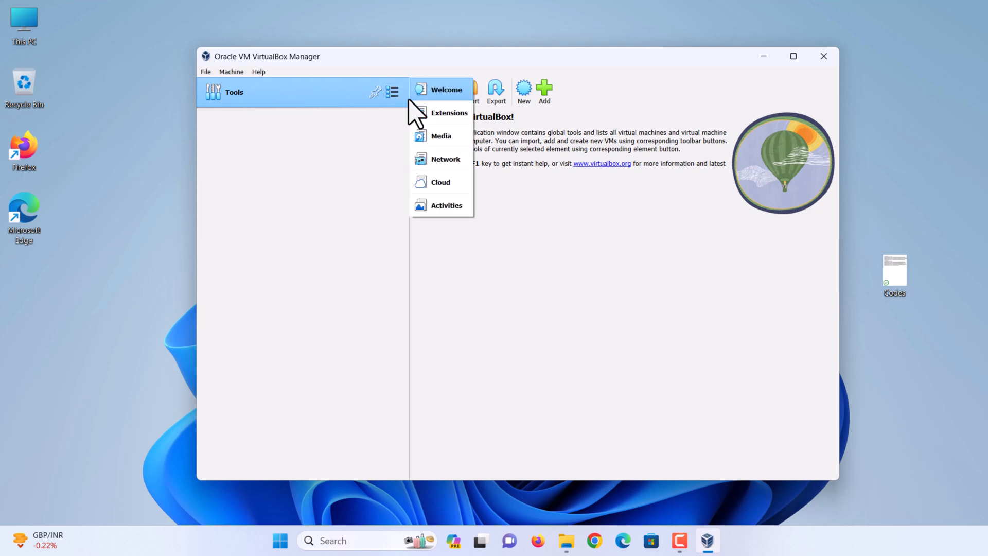
pyautogui.click(449, 112)
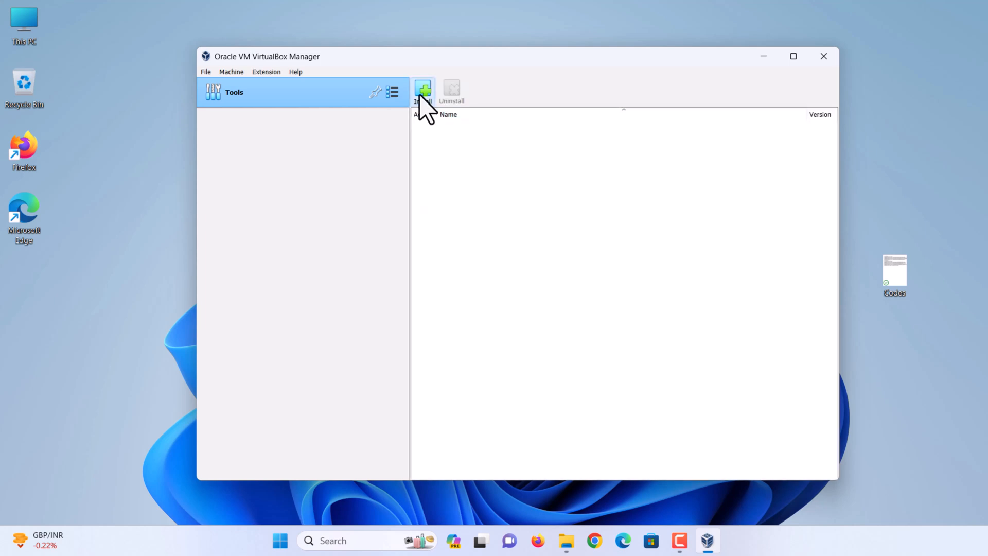
pyautogui.click(424, 88)
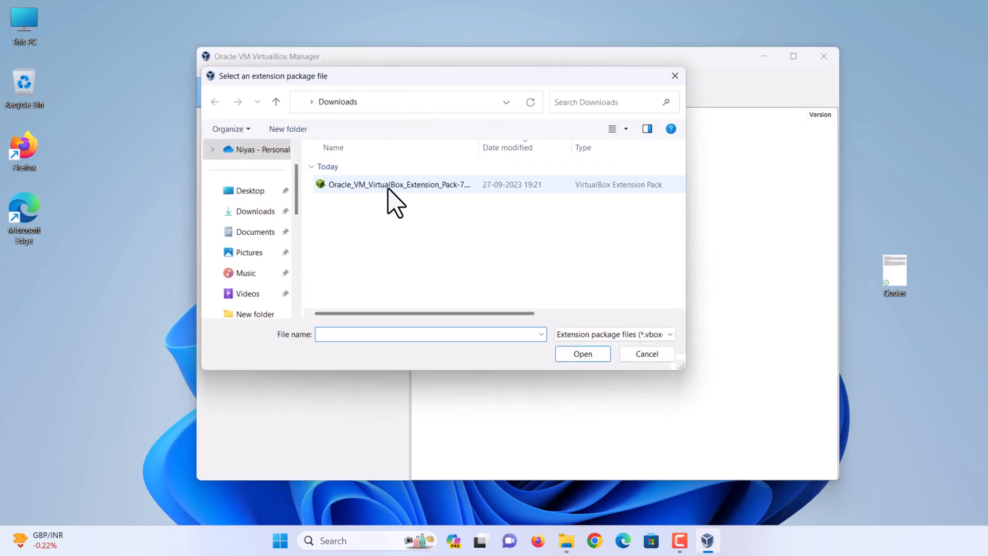
pyautogui.click(399, 184)
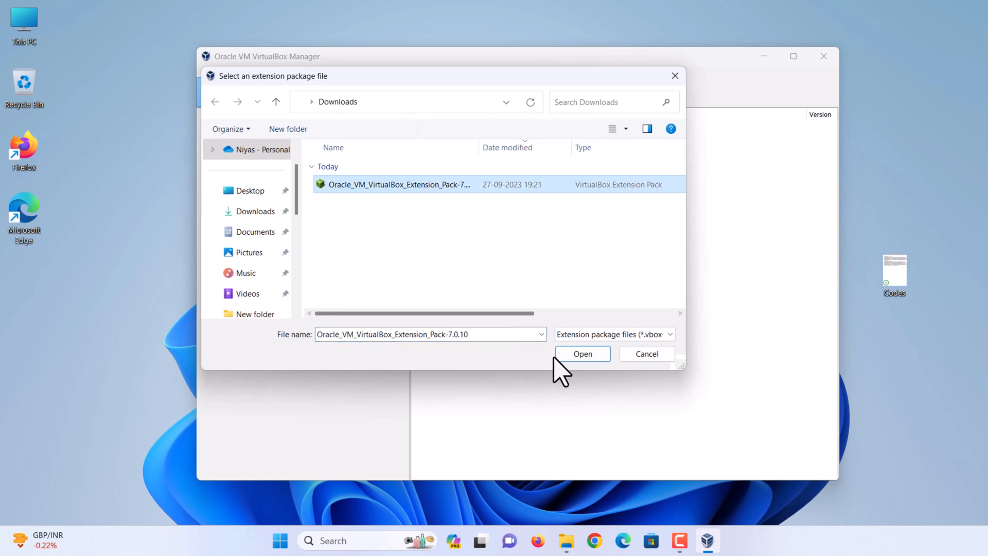
pyautogui.click(581, 353)
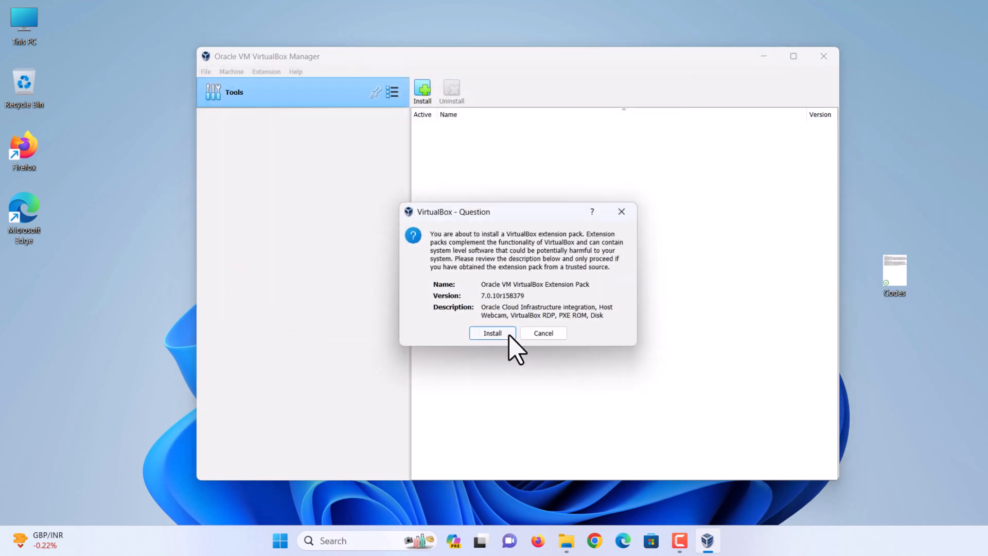
pyautogui.click(491, 333)
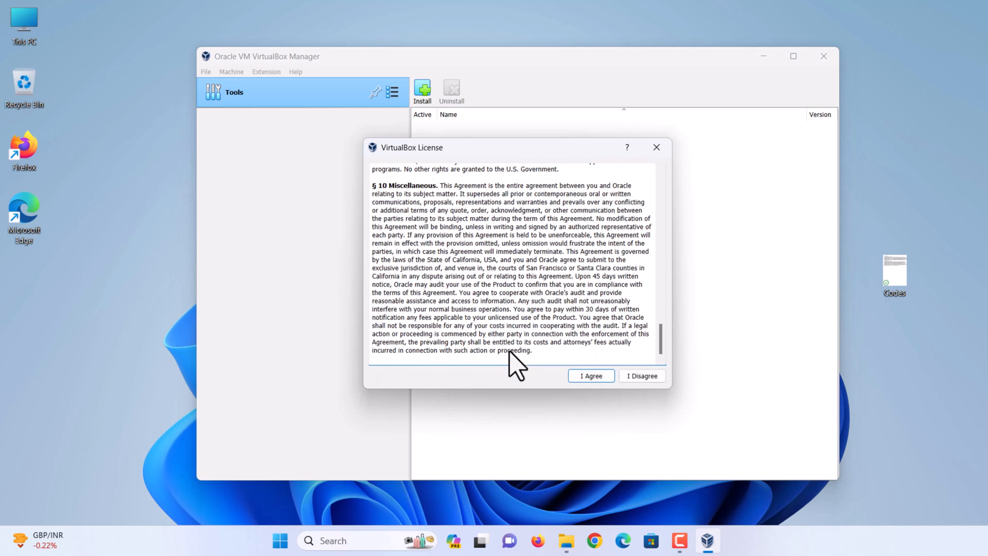
pyautogui.click(590, 376)
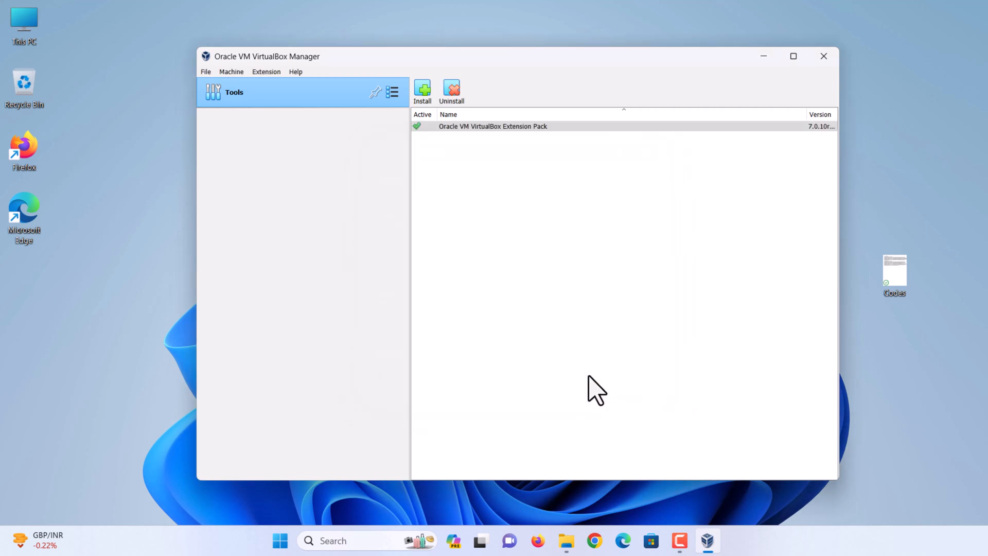
pyautogui.moveTo(452, 206)
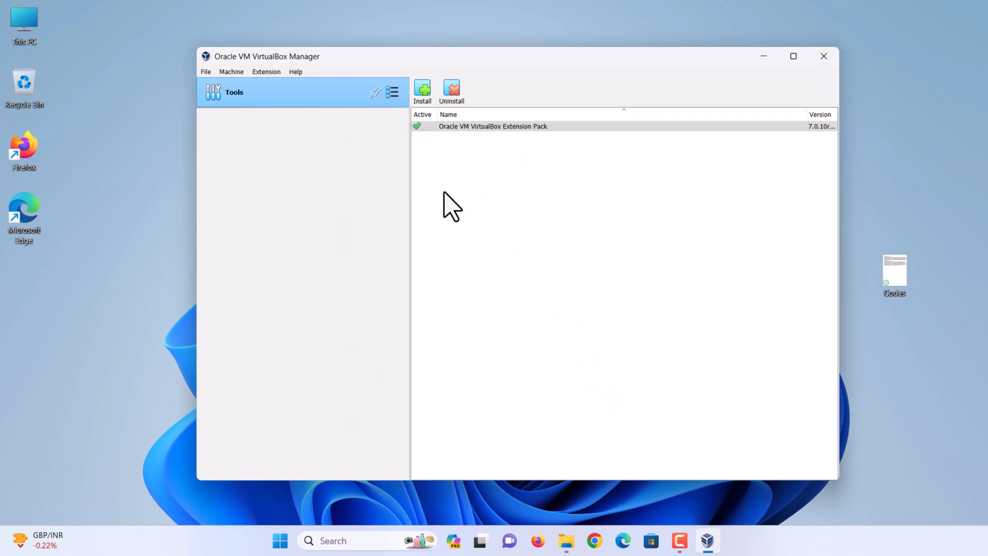
pyautogui.click(392, 93)
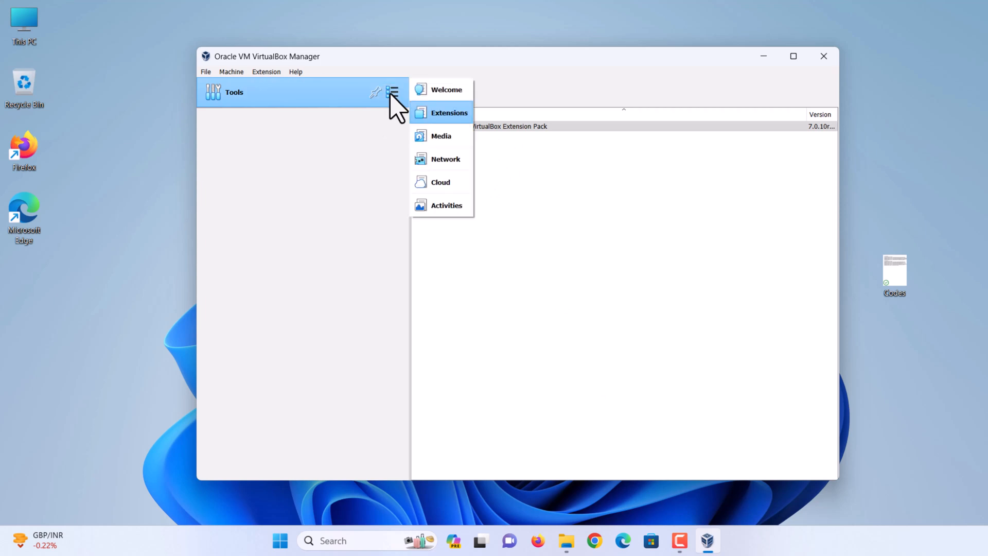
pyautogui.click(447, 89)
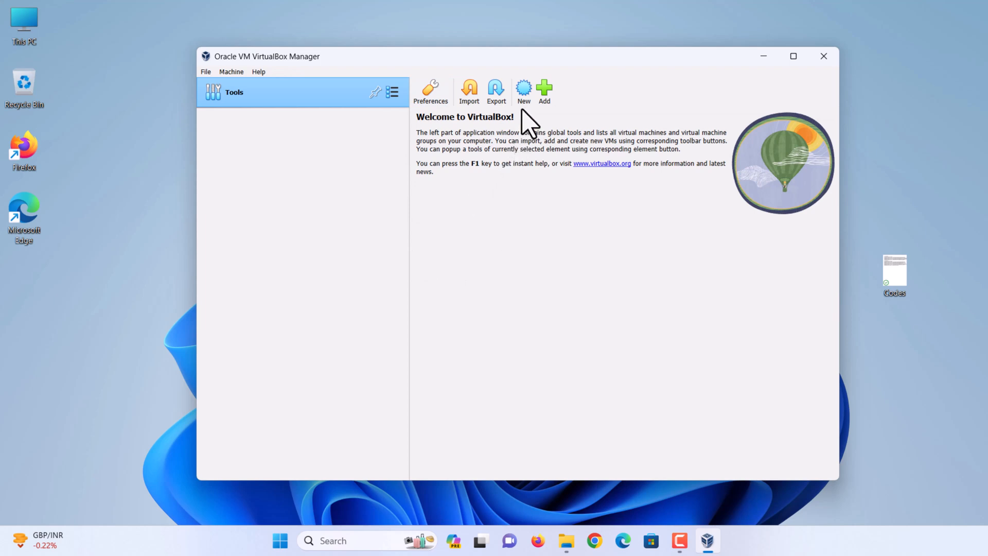
# Step: Name the new VM 'macOS Sonoma' and store it in the VirtualBox VMs folder
pyautogui.click(523, 92)
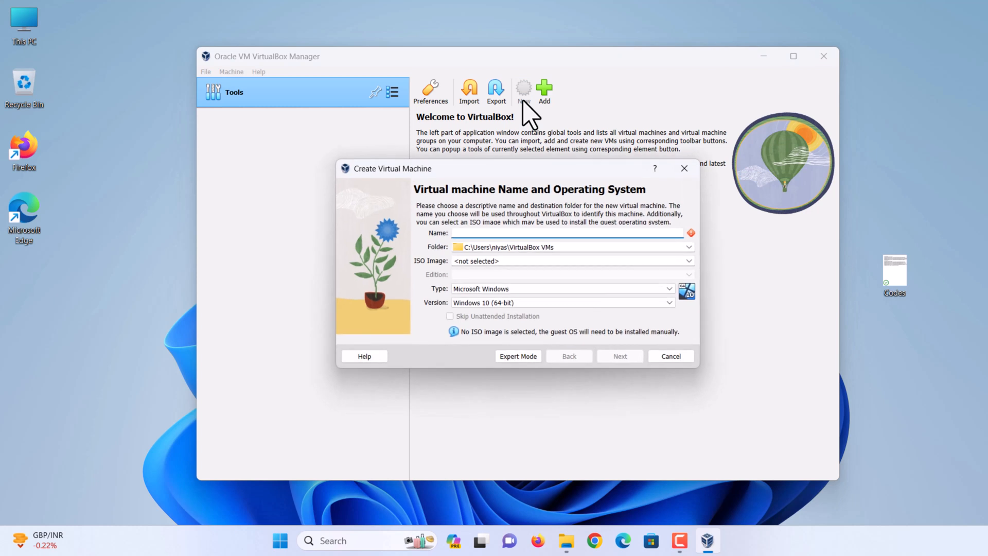
pyautogui.moveTo(496, 217)
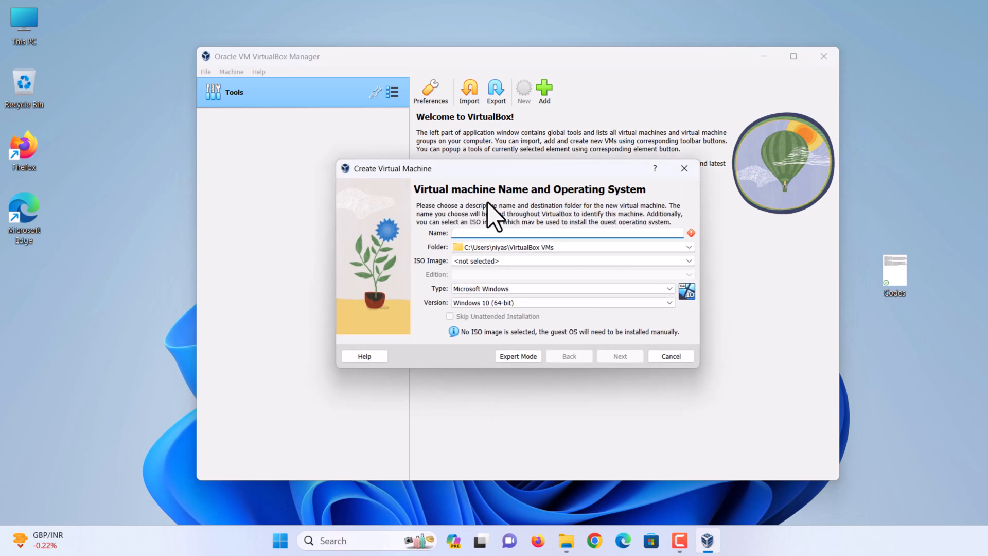
pyautogui.write('macOS Sonoma')
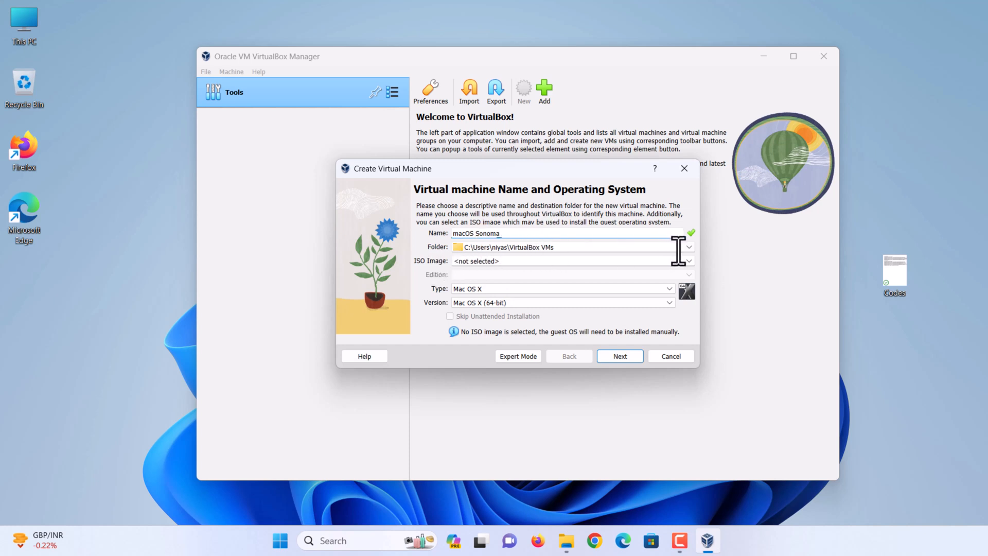
pyautogui.click(688, 247)
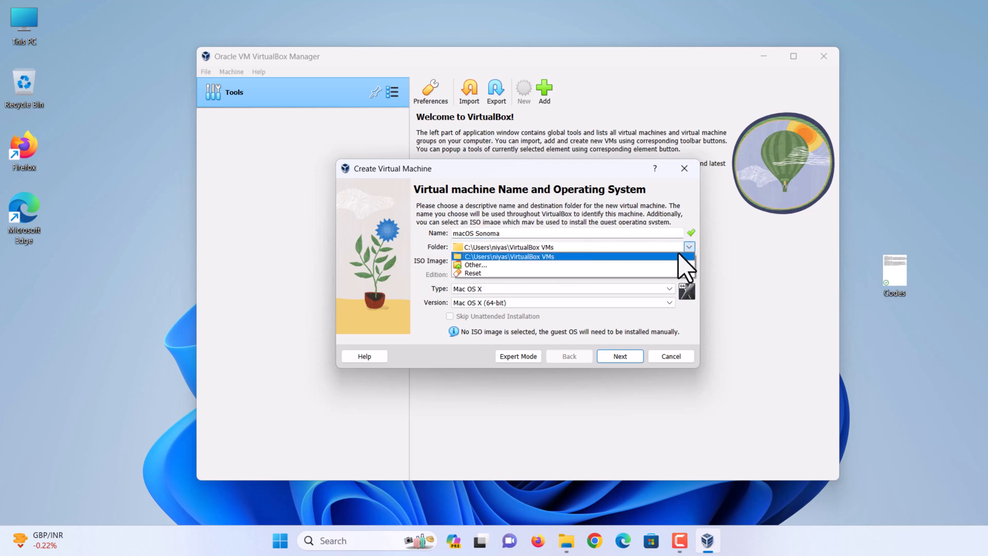
pyautogui.click(474, 265)
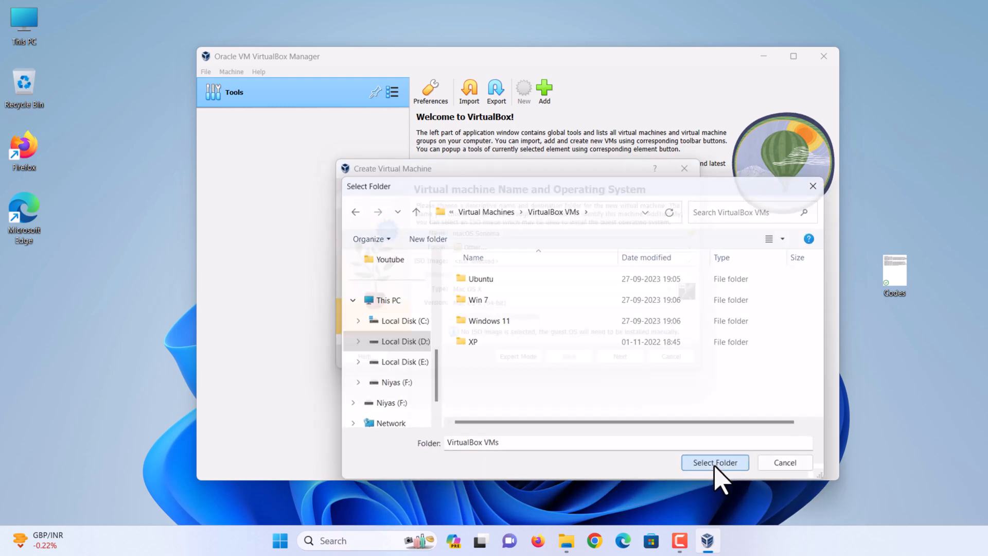
pyautogui.click(715, 462)
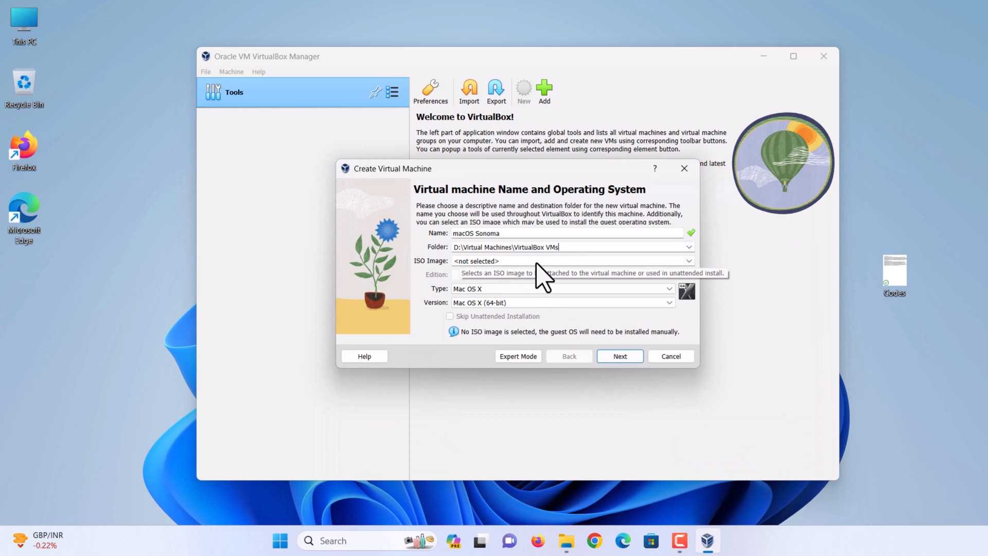
# Step: Attach the Sonoma.iso installer image and continue to hardware settings
pyautogui.click(688, 261)
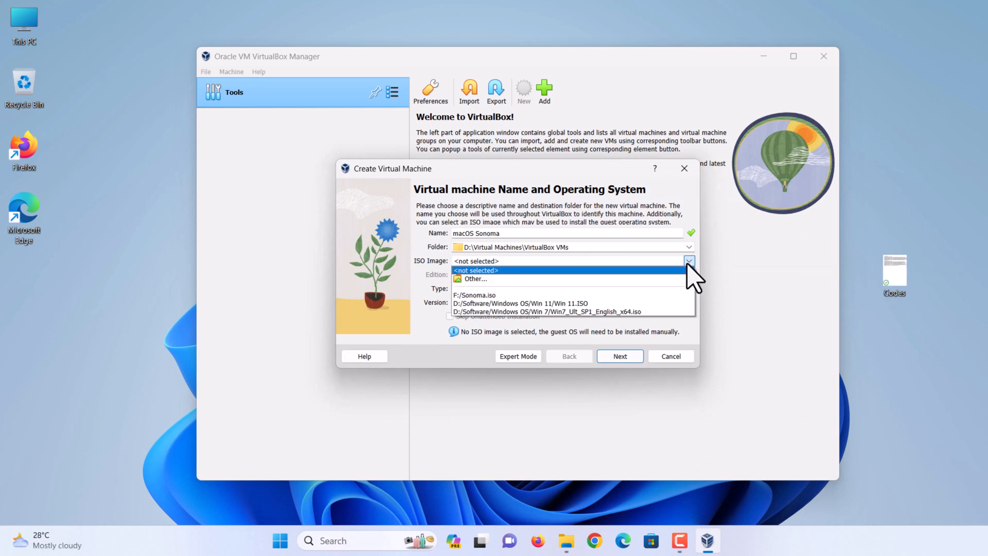
pyautogui.click(473, 278)
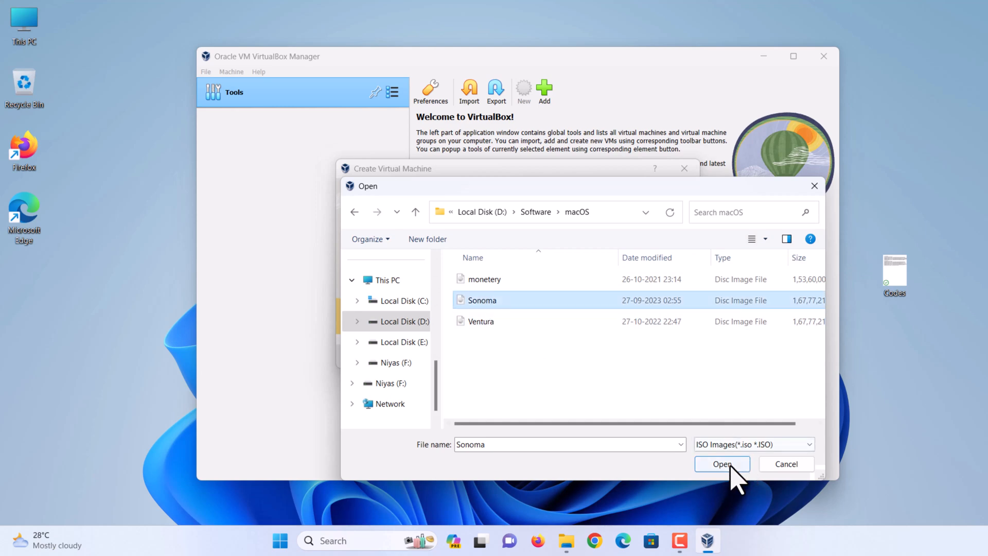
pyautogui.click(721, 464)
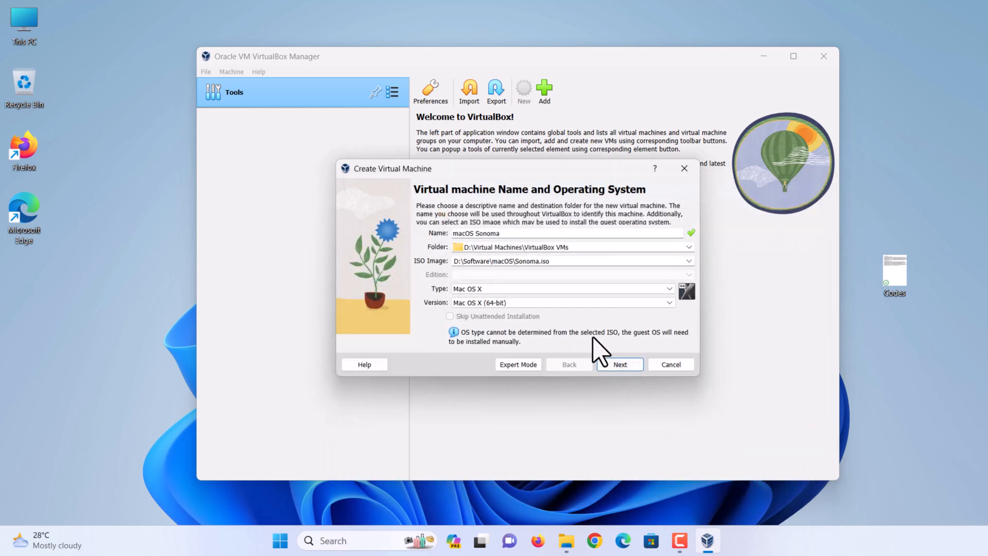
pyautogui.click(548, 261)
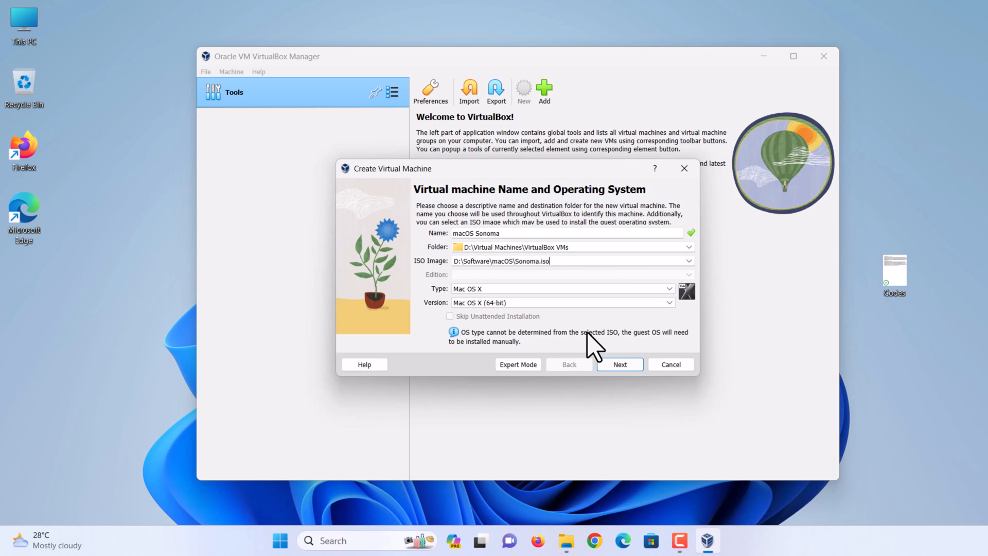
pyautogui.click(619, 364)
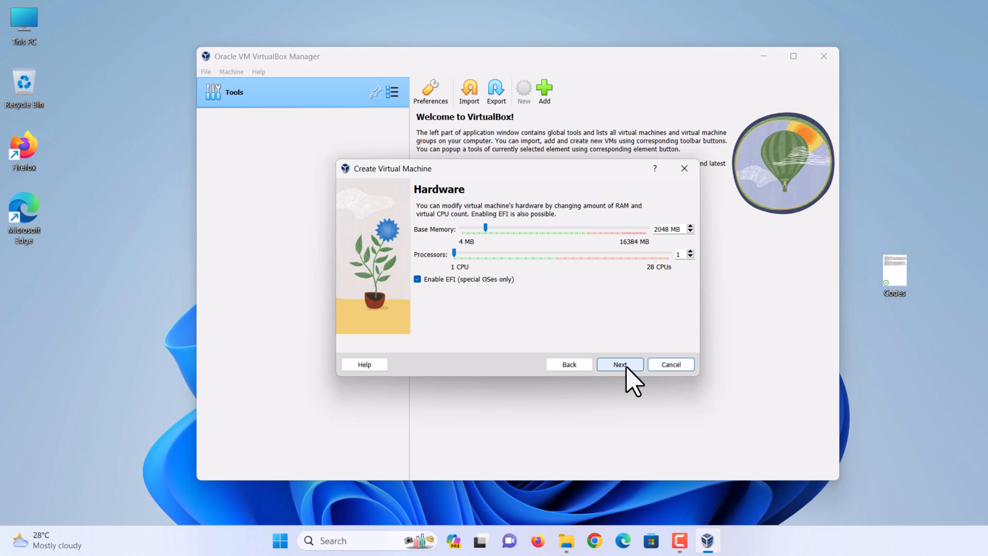
pyautogui.moveTo(488, 236)
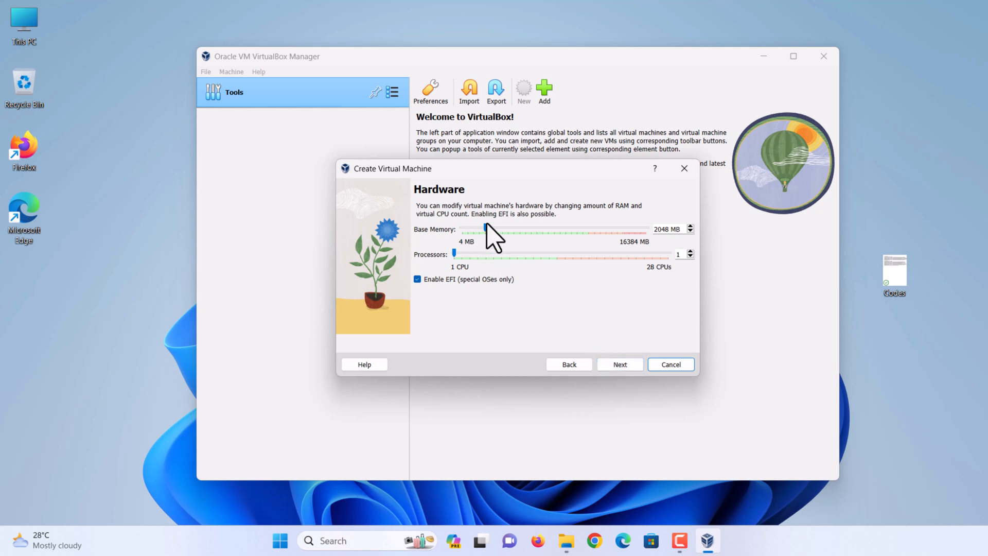
# Step: Set base memory to 8192 MB with 4 processors and continue
pyautogui.moveTo(485, 230); pyautogui.dragTo(553, 228)
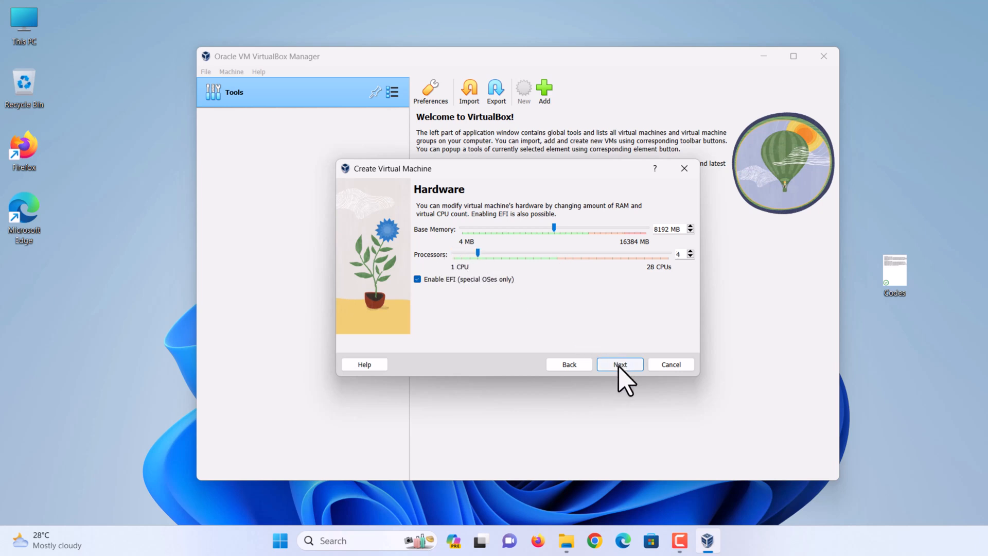
pyautogui.click(618, 365)
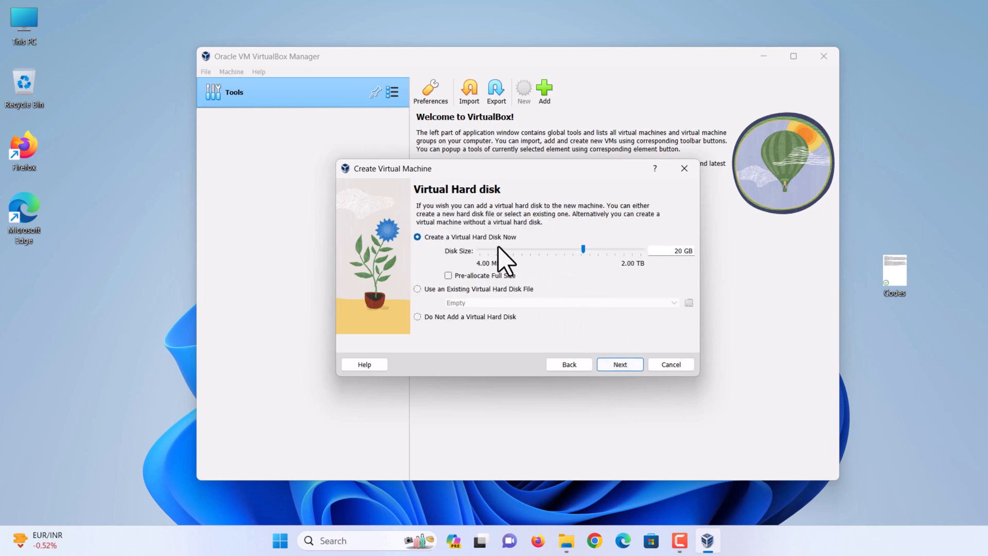
pyautogui.moveTo(514, 258)
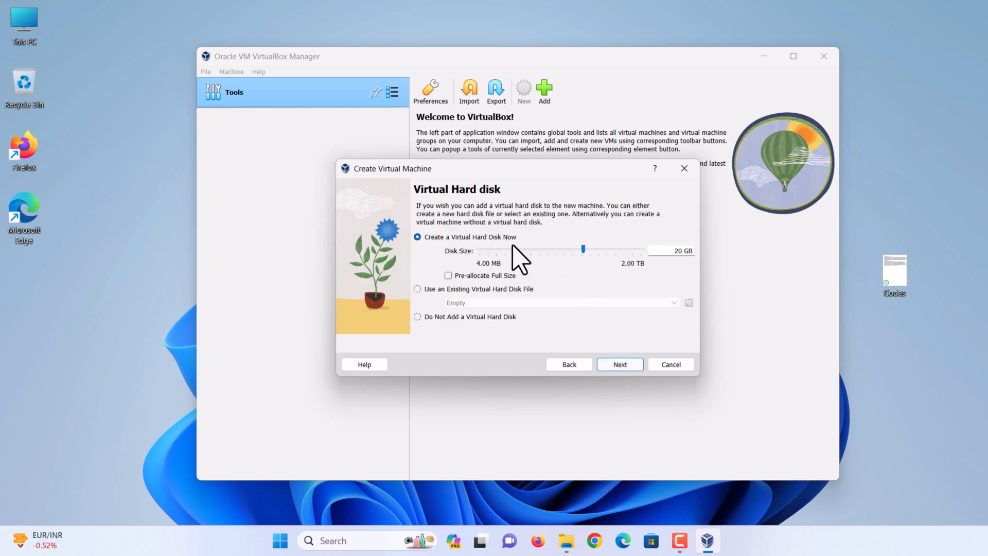
# Step: Give the VM a 100 GB virtual hard disk and finish the creation wizard
pyautogui.moveTo(582, 249); pyautogui.dragTo(547, 249)
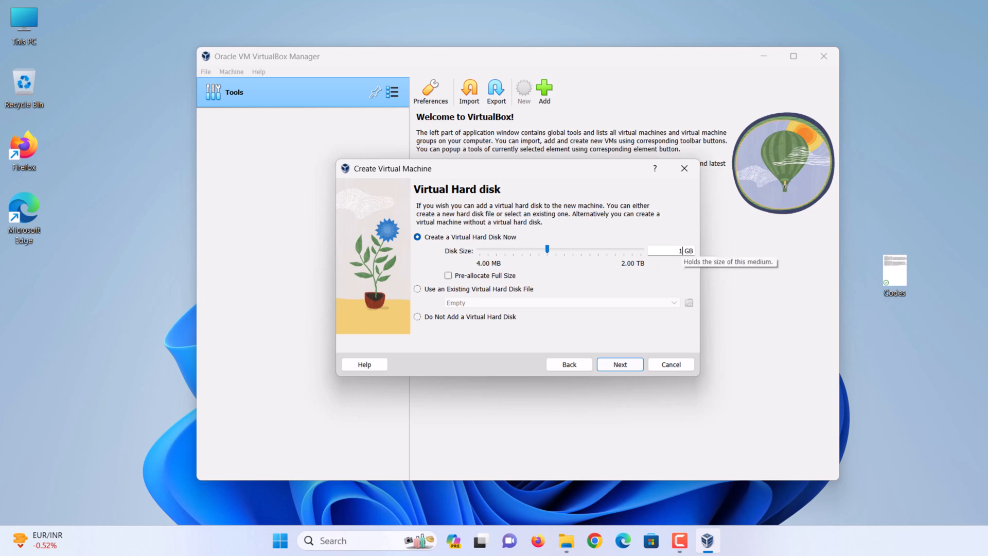
pyautogui.write('100')
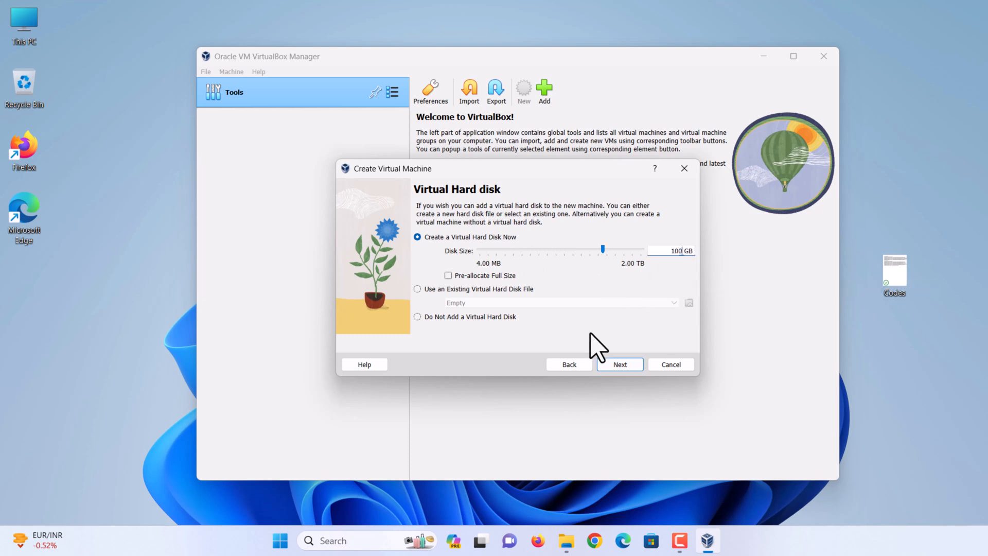
pyautogui.click(618, 364)
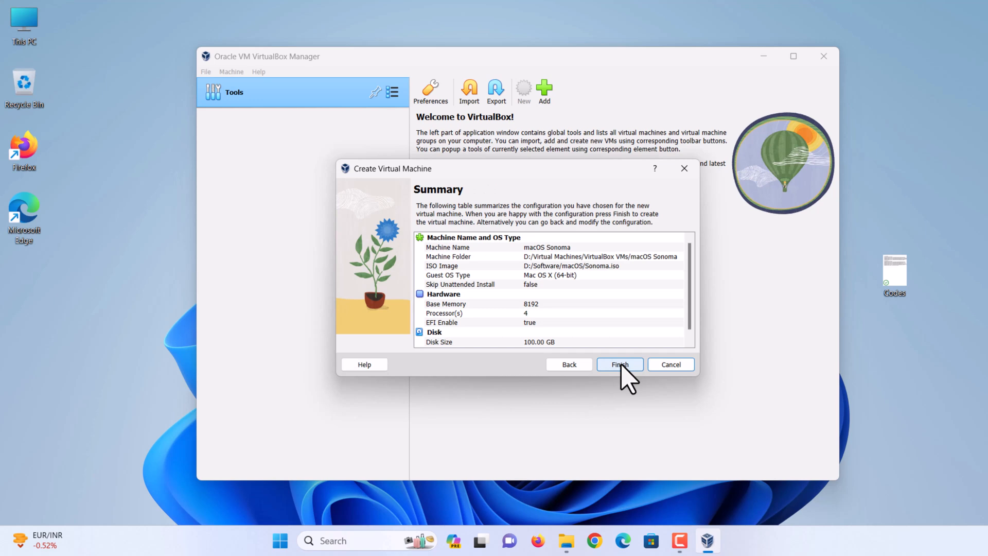
pyautogui.click(619, 364)
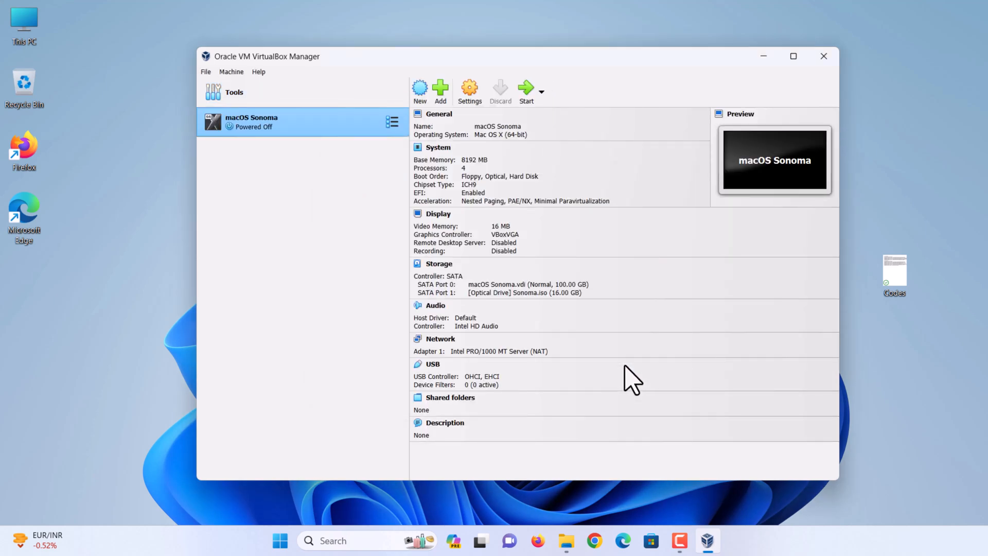
pyautogui.moveTo(356, 189)
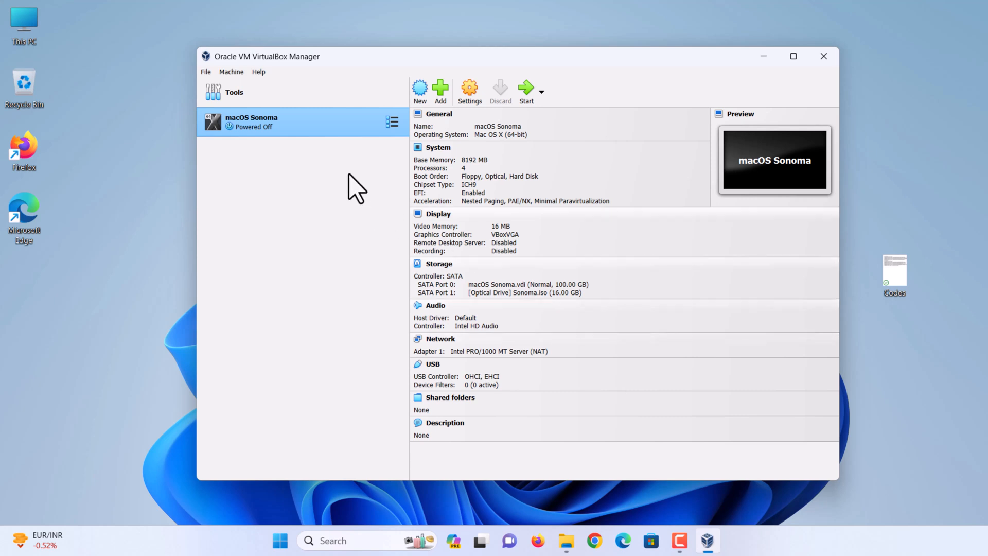
pyautogui.moveTo(302, 151)
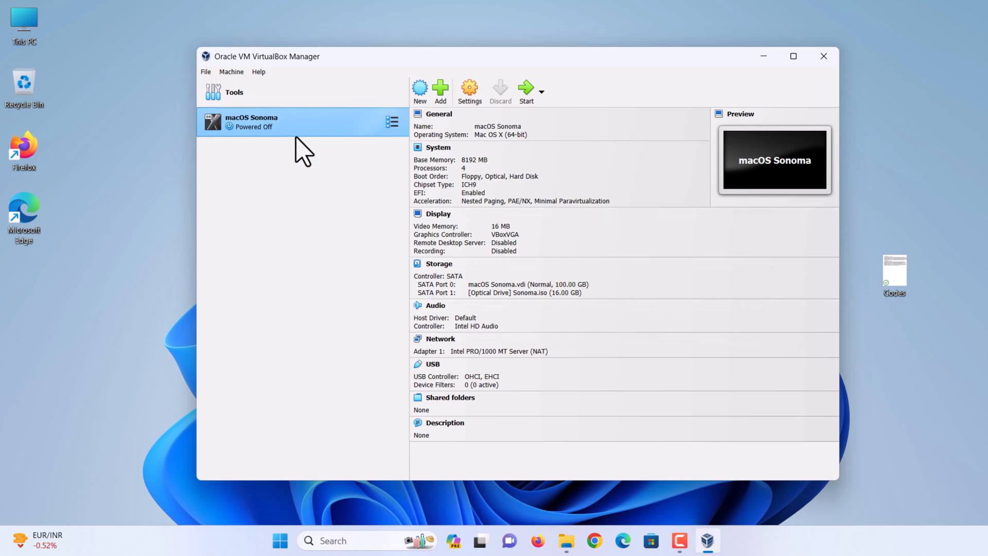
pyautogui.moveTo(470, 97)
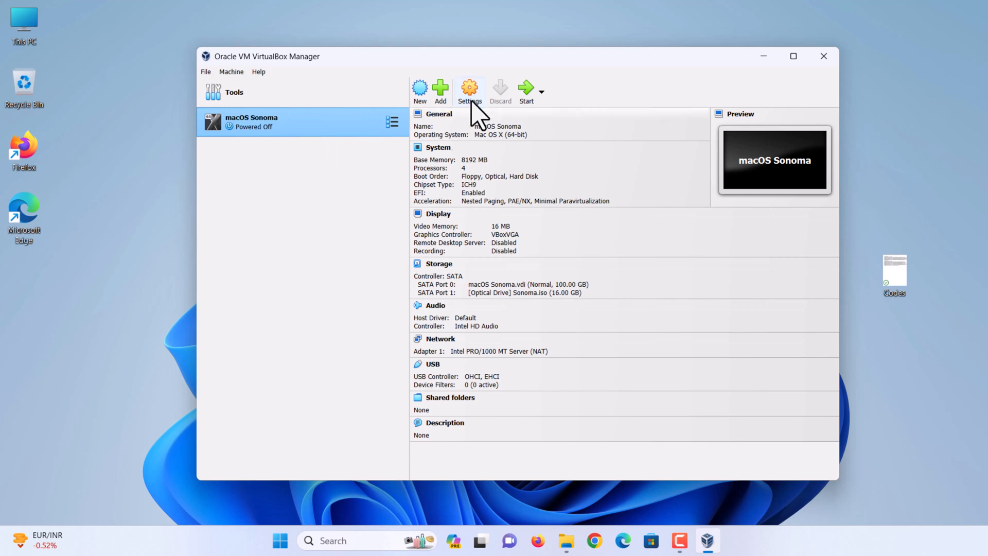
# Step: Untick Floppy in boot order, set video memory to 128 MB, and select USB 3.0 (xHCI)
pyautogui.click(469, 92)
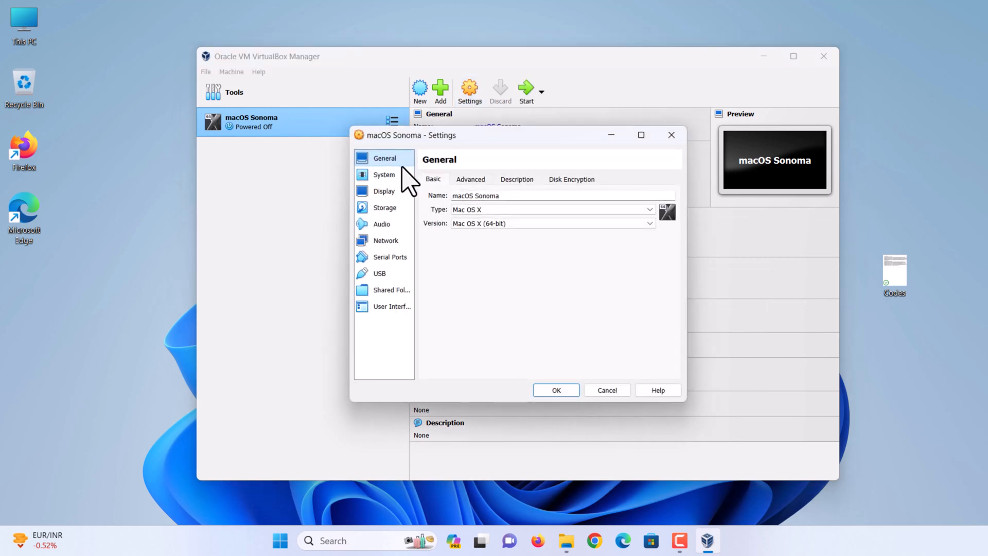
pyautogui.click(383, 174)
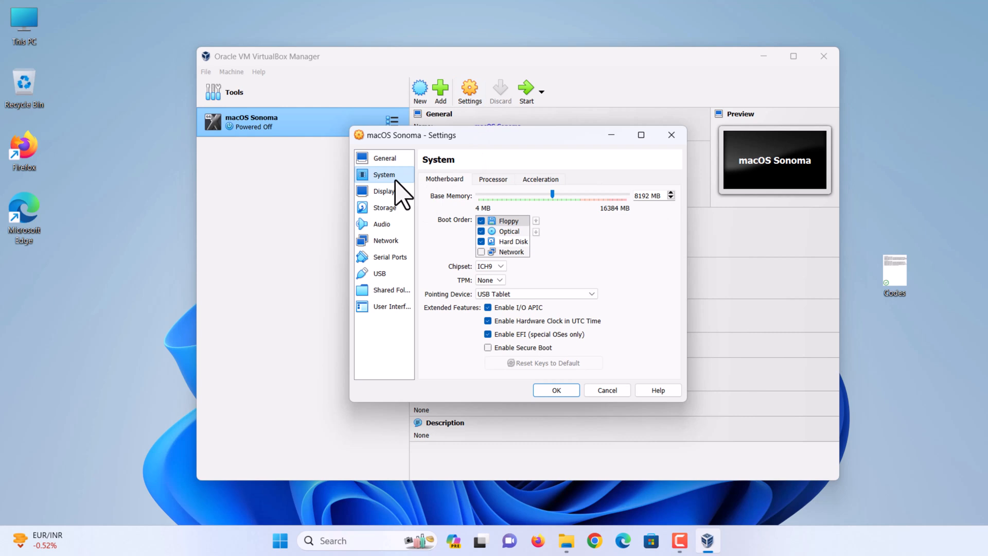
pyautogui.click(481, 220)
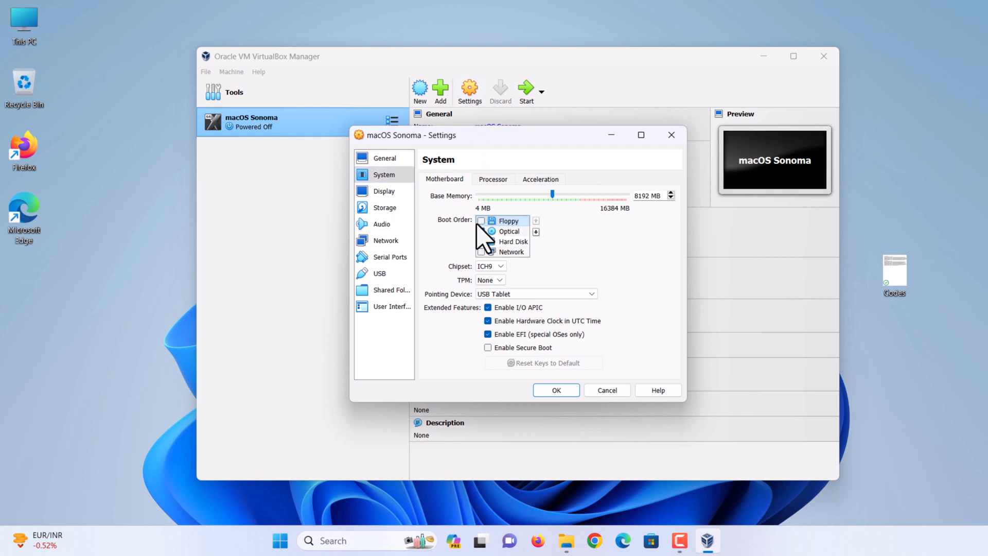
pyautogui.click(384, 191)
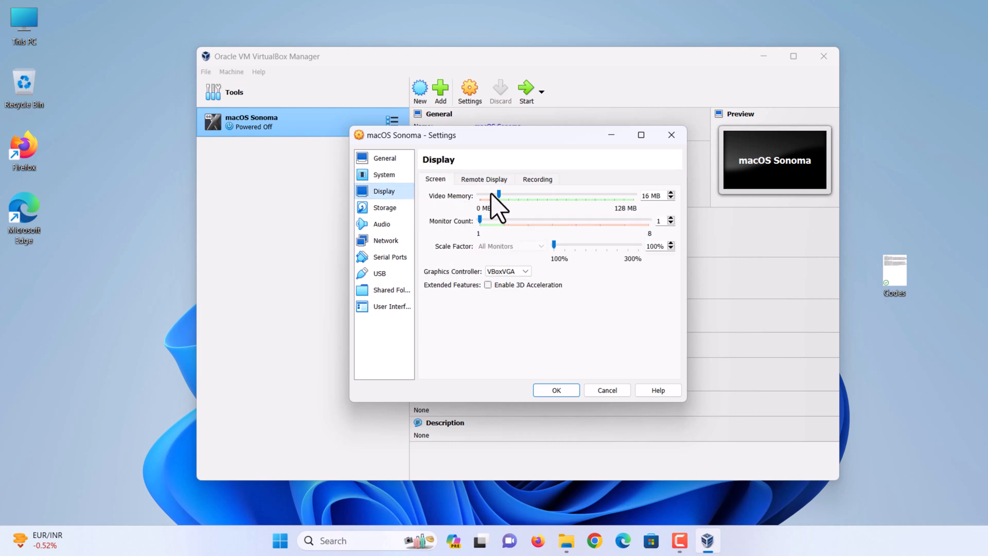
pyautogui.moveTo(497, 196); pyautogui.dragTo(633, 196)
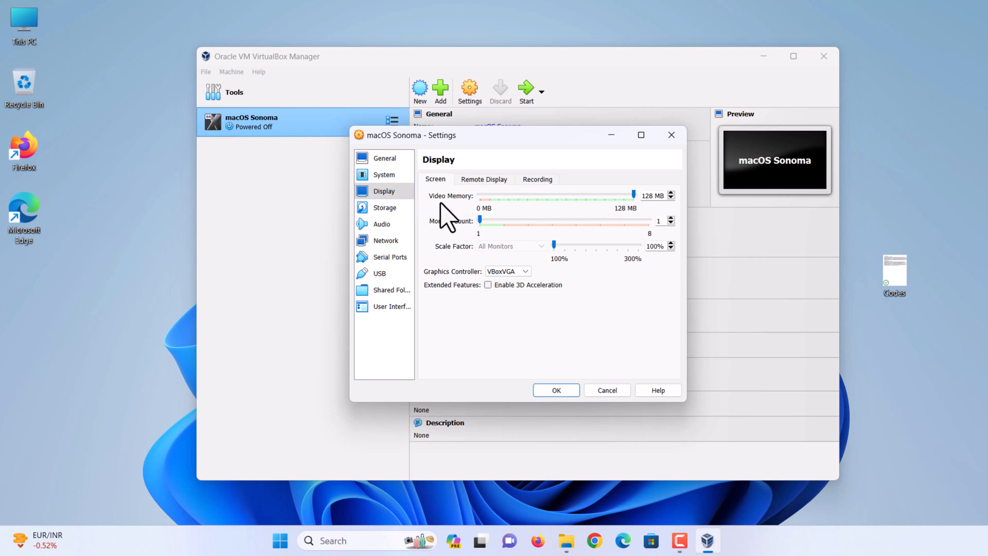
pyautogui.click(380, 273)
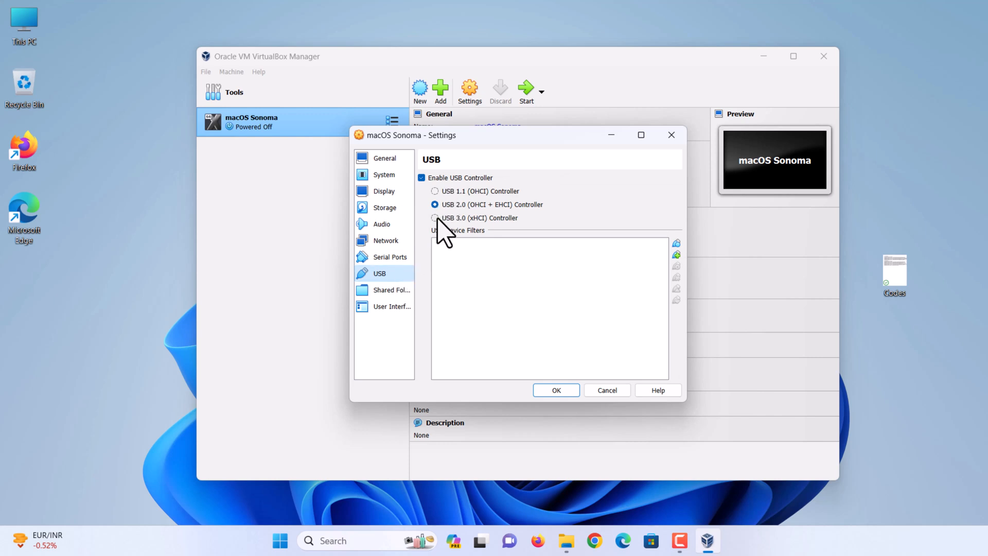
pyautogui.click(435, 217)
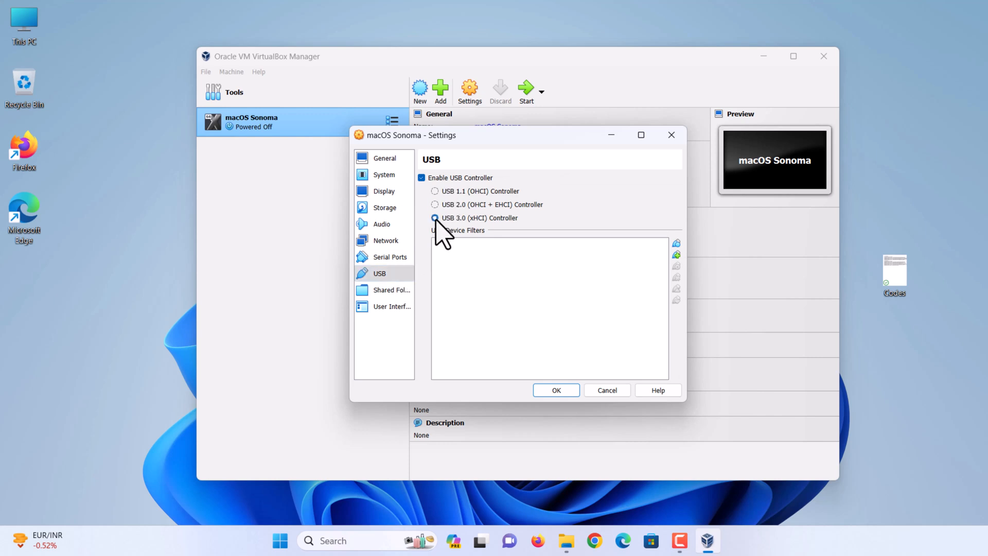
pyautogui.click(435, 217)
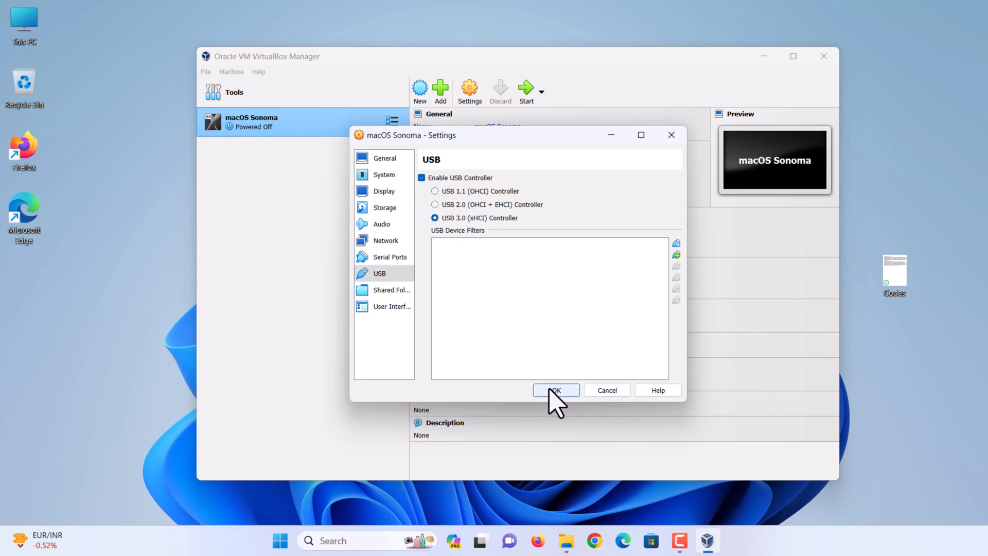
pyautogui.click(555, 390)
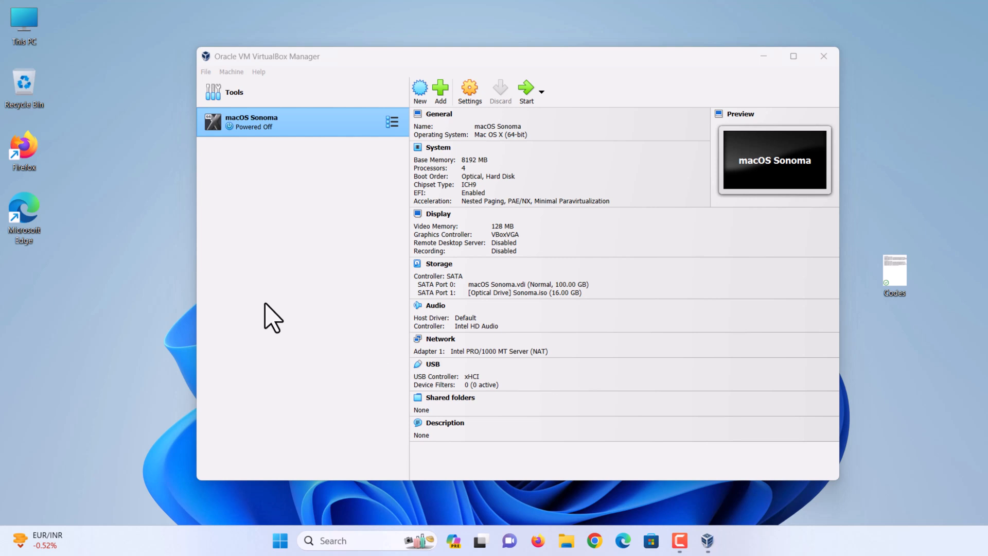
pyautogui.moveTo(674, 54)
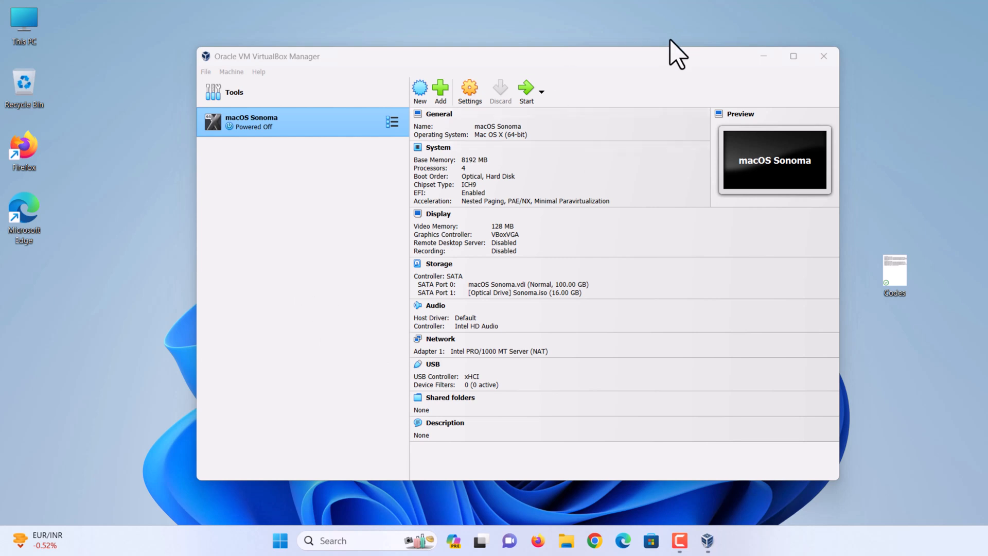
# Step: Close VirtualBox Manager and run Command Prompt as administrator from a 'cmd' search
pyautogui.click(823, 56)
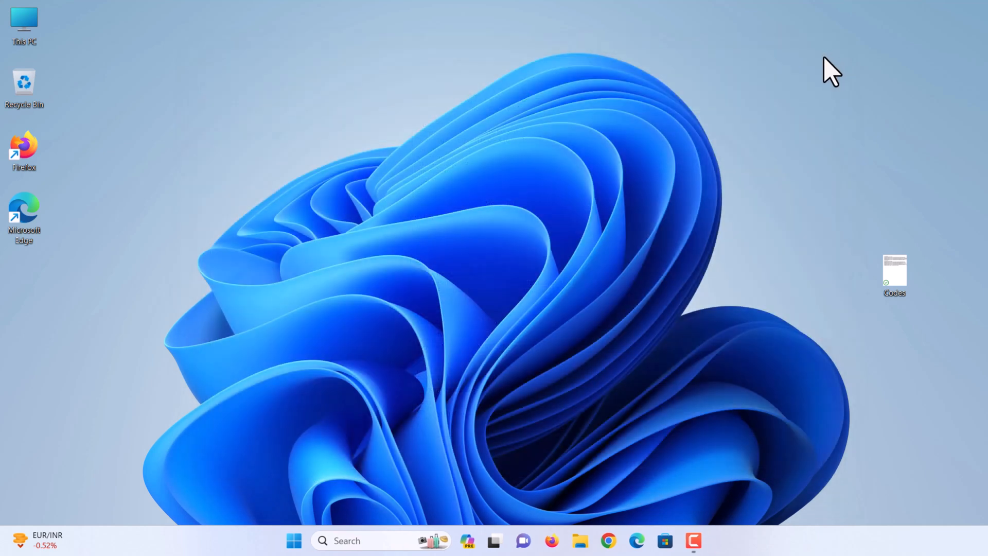
pyautogui.moveTo(764, 251)
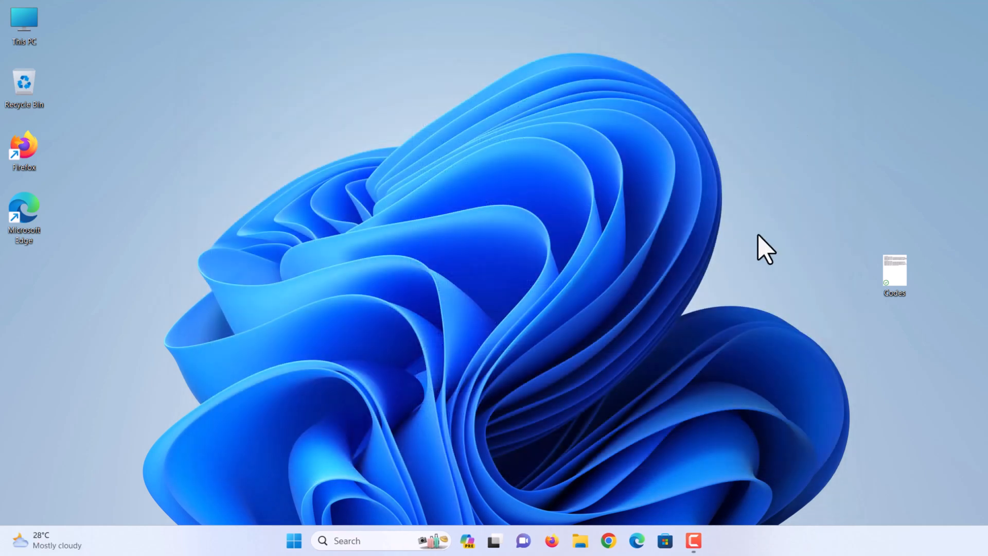
pyautogui.moveTo(395, 425)
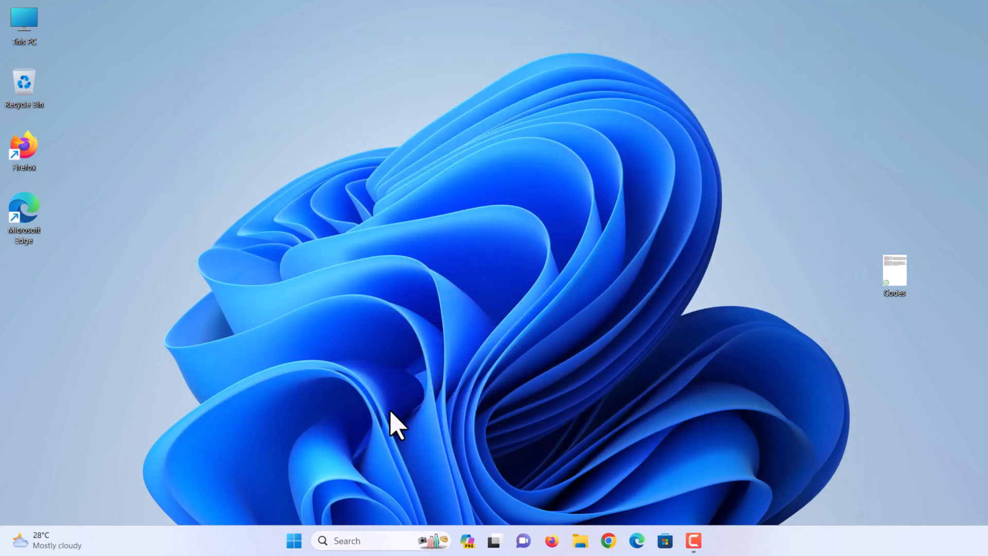
pyautogui.write('cmd')
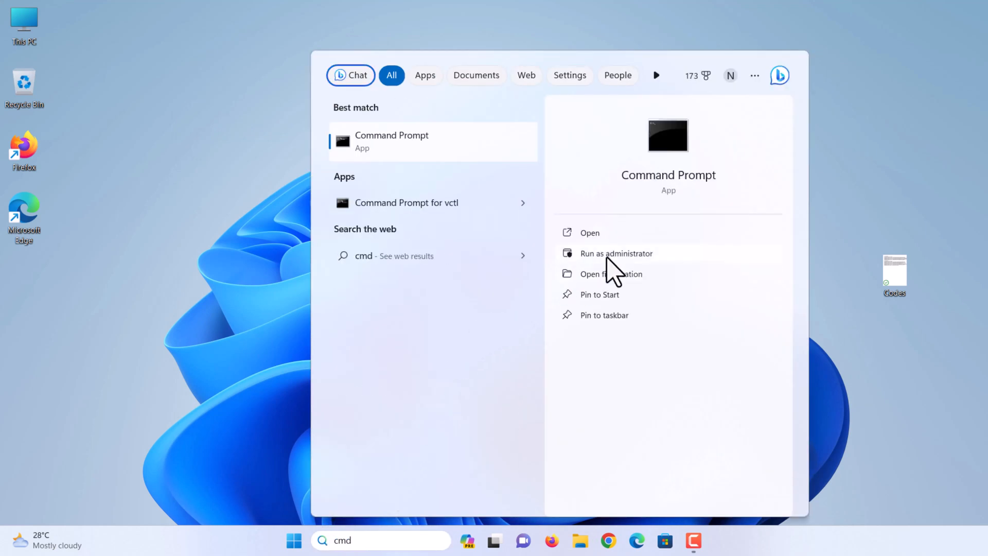
pyautogui.moveTo(624, 264)
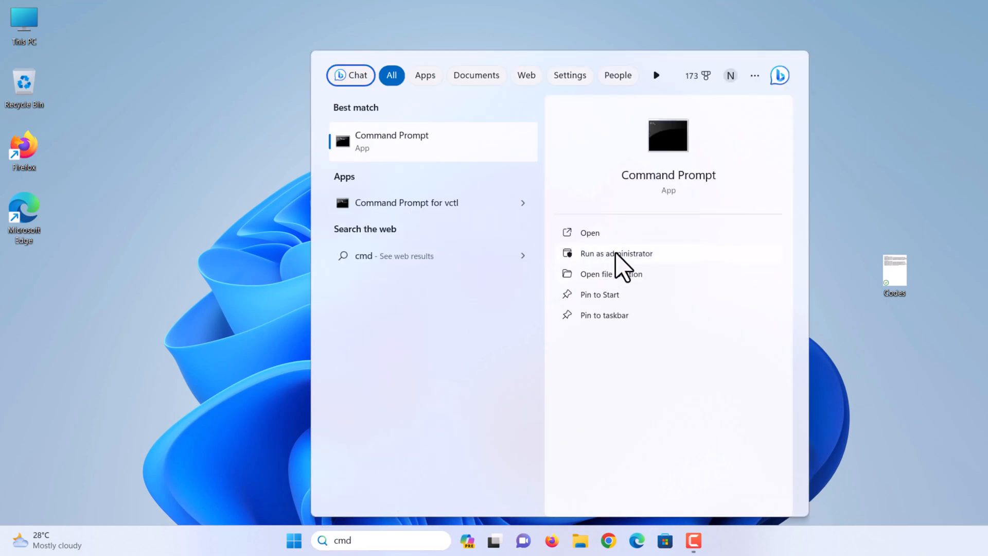
pyautogui.click(616, 253)
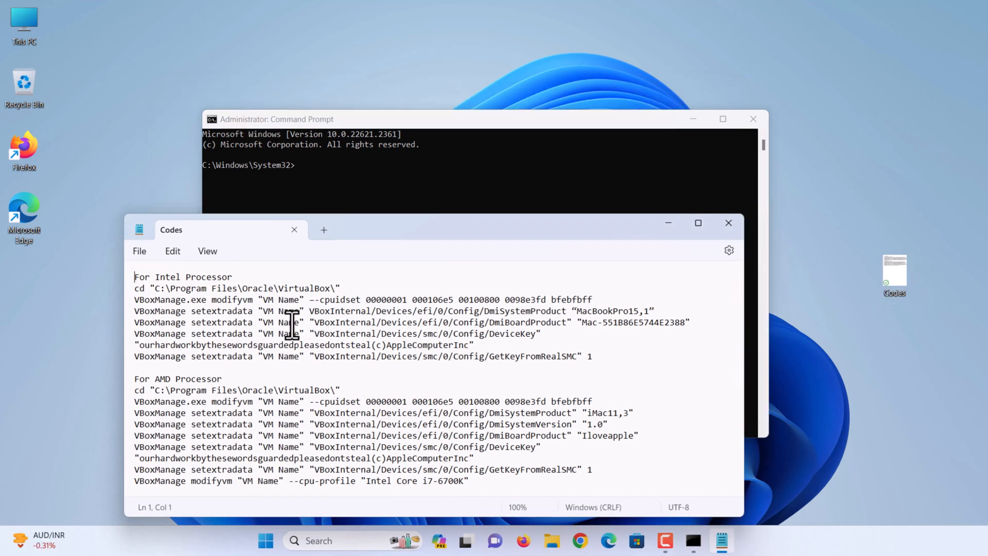
pyautogui.moveTo(252, 291)
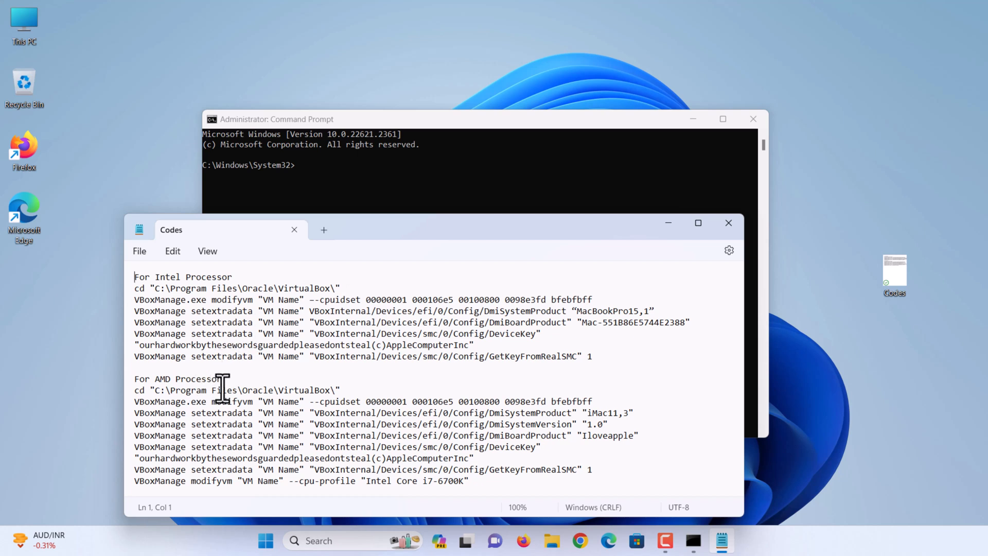
pyautogui.moveTo(297, 306)
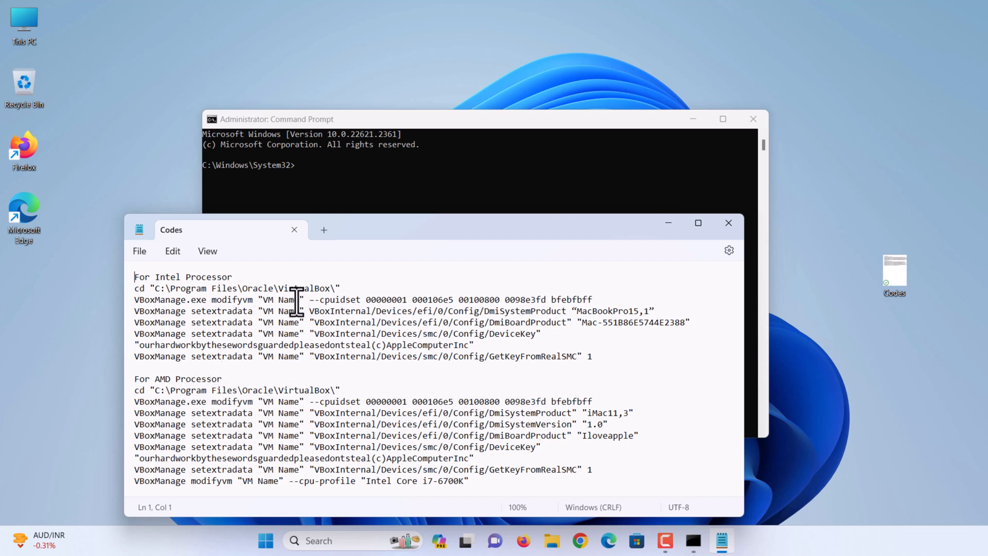
# Step: Replace all 'VM Name' occurrences in the Codes note with 'macOS Sonoma'
pyautogui.doubleClick(282, 299)
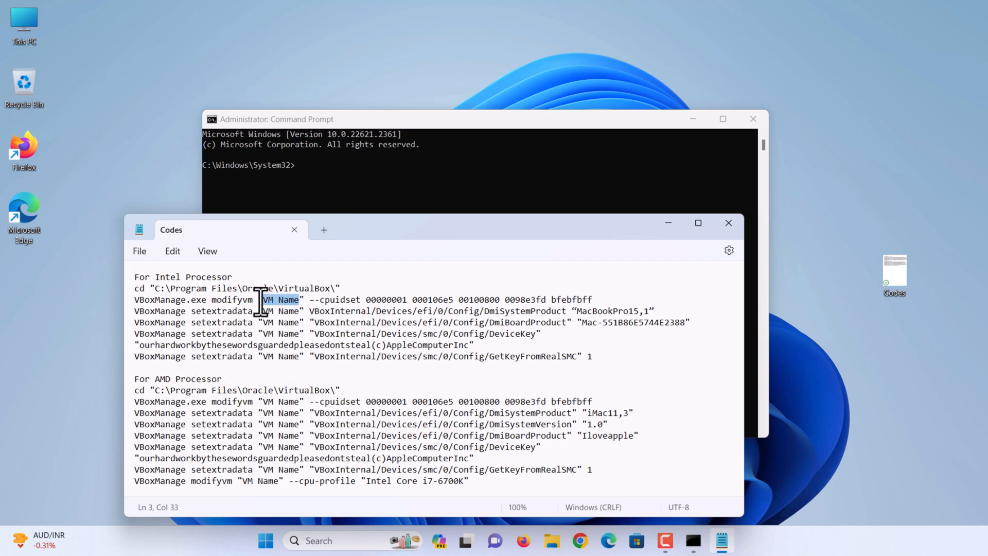
pyautogui.click(171, 250)
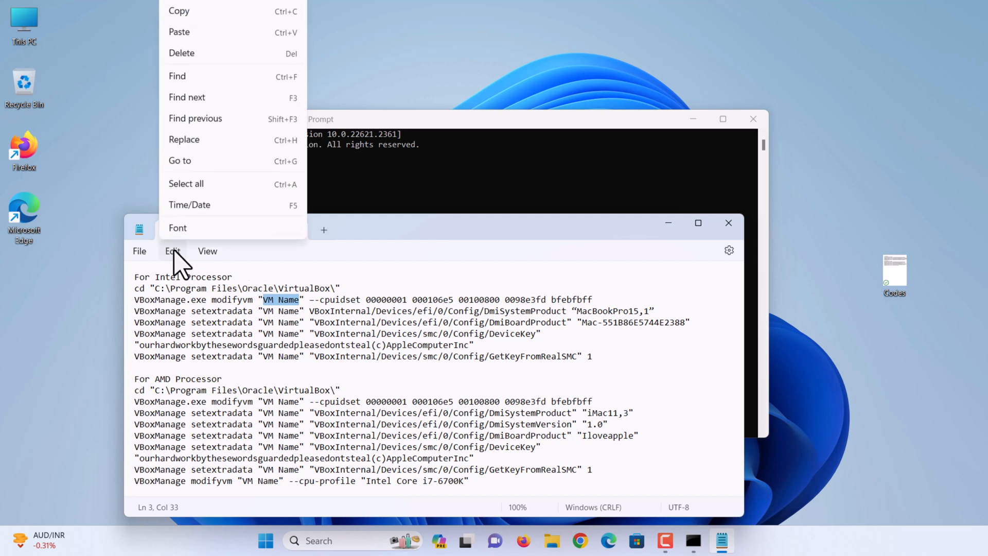
pyautogui.moveTo(239, 98)
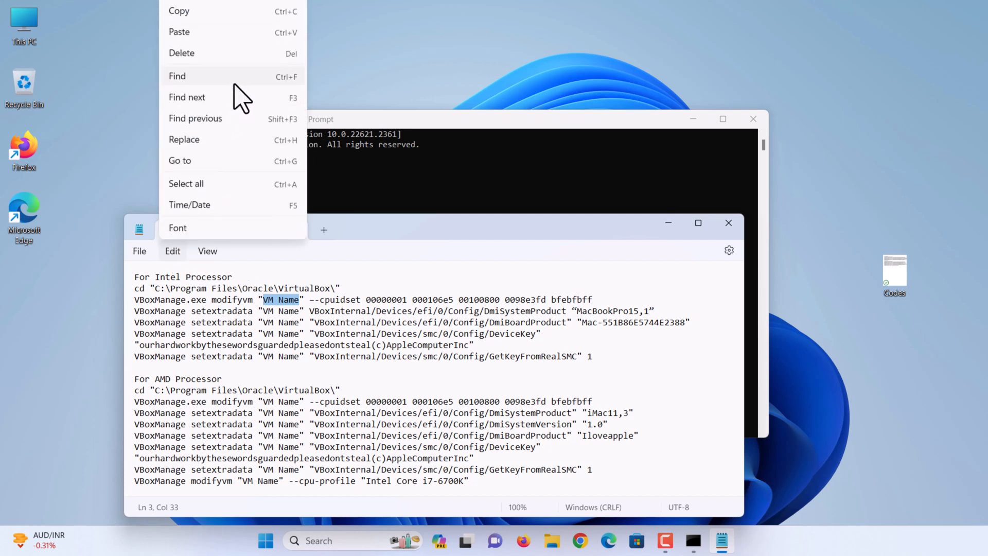
pyautogui.click(177, 76)
pyautogui.write('macOS Sonoma')
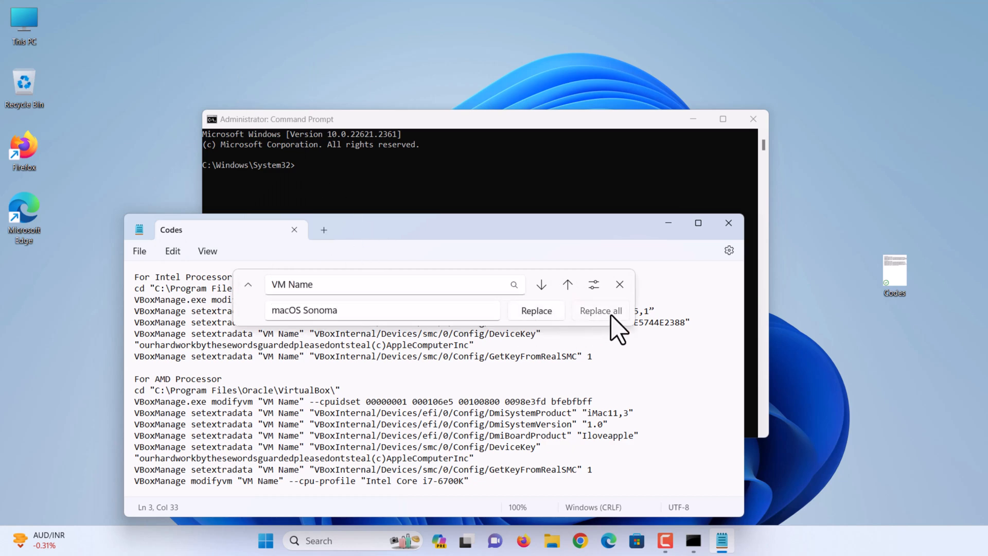
pyautogui.click(601, 310)
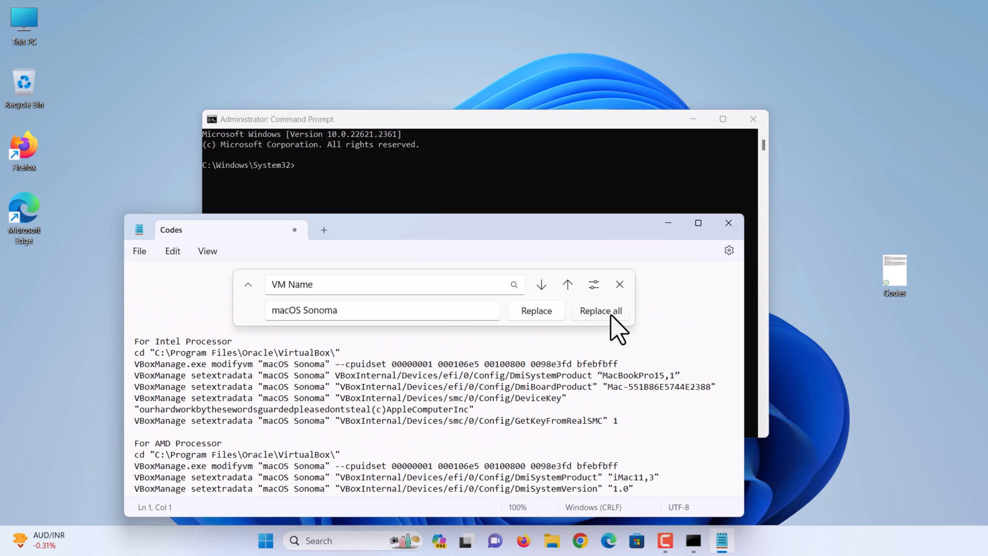
pyautogui.click(619, 284)
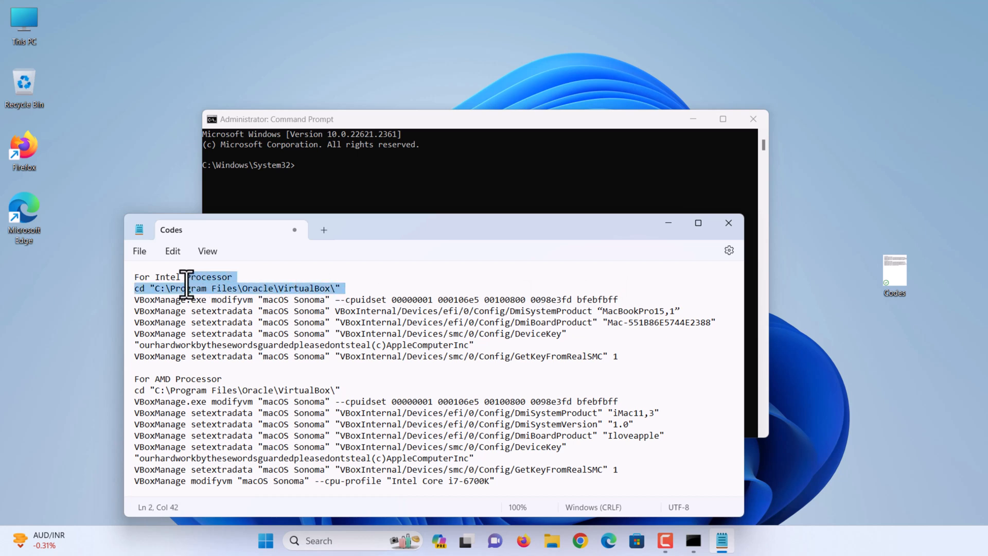
# Step: Paste the cd line and Intel VBoxManage commands into Command Prompt and run them
pyautogui.rightClick(186, 287)
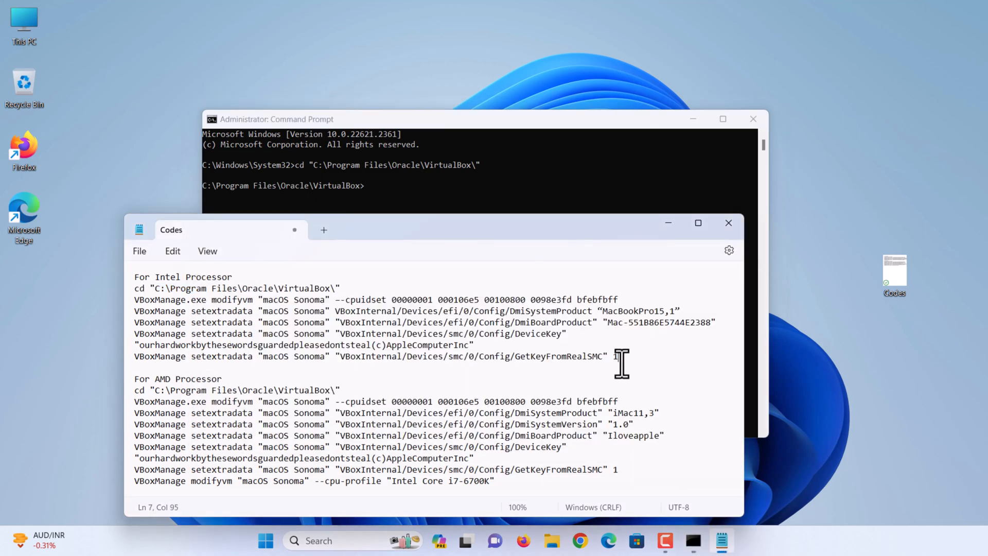
pyautogui.rightClick(621, 365)
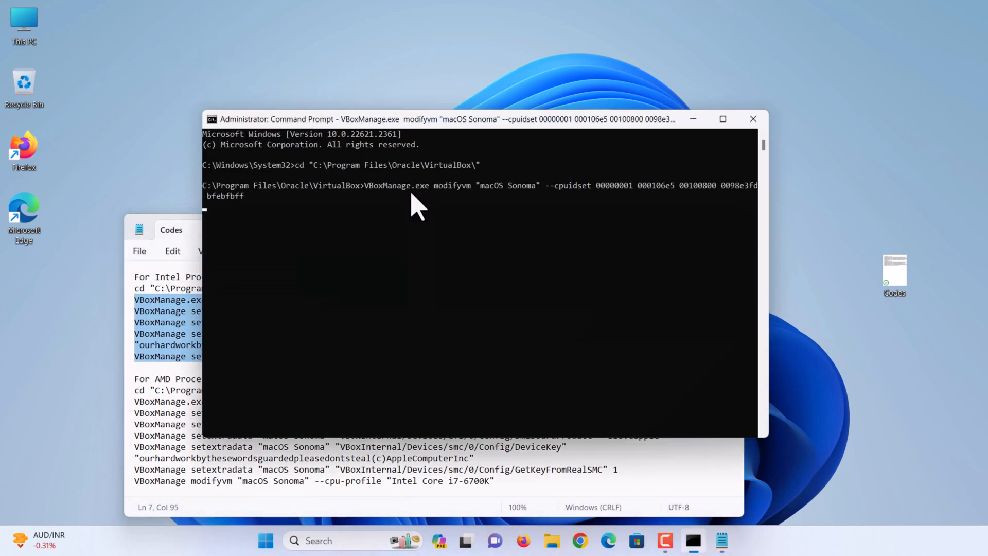
pyautogui.press('enter')
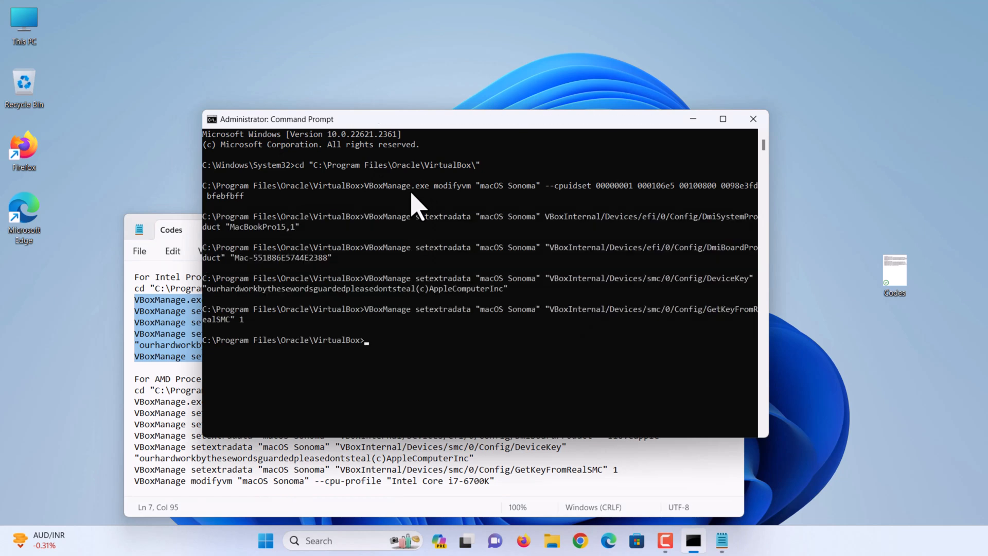
# Step: Close Command Prompt and the Notepad codes without saving
pyautogui.click(752, 119)
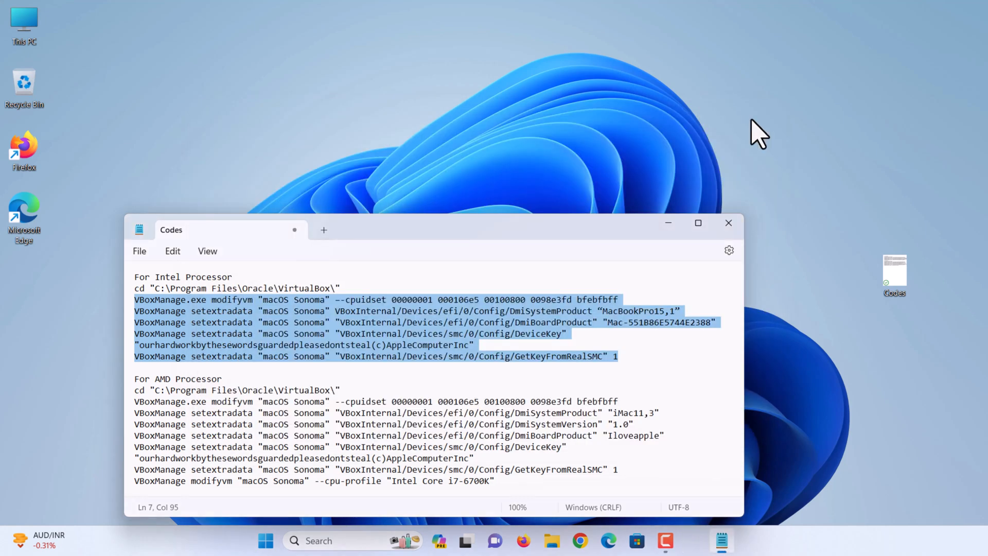
pyautogui.click(729, 223)
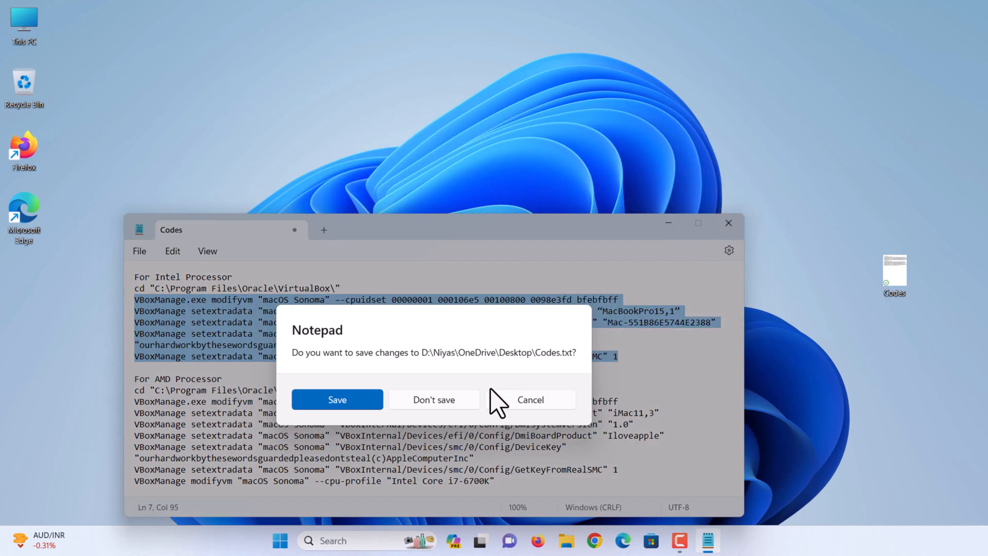
pyautogui.click(433, 399)
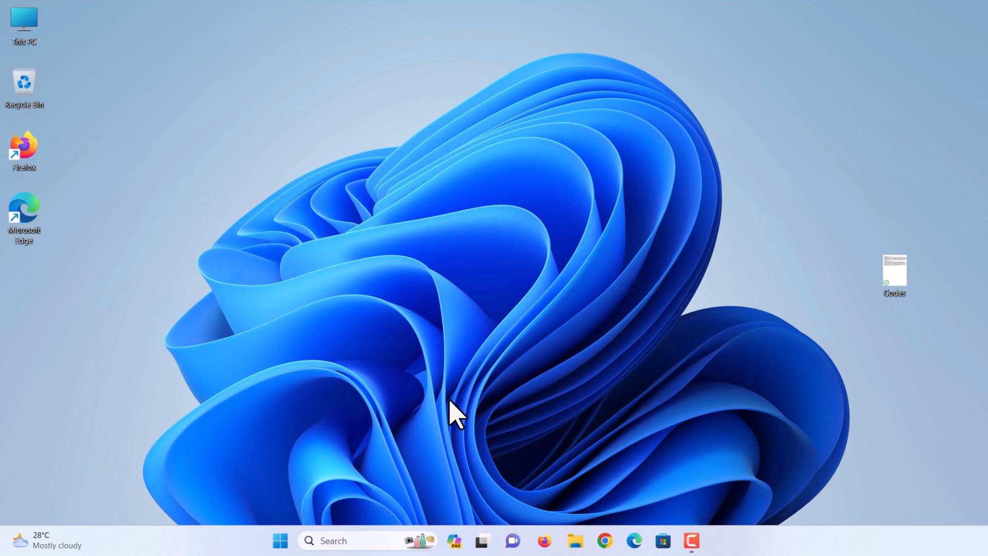
# Step: Start the macOS Sonoma virtual machine from VirtualBox Manager
pyautogui.click(678, 541)
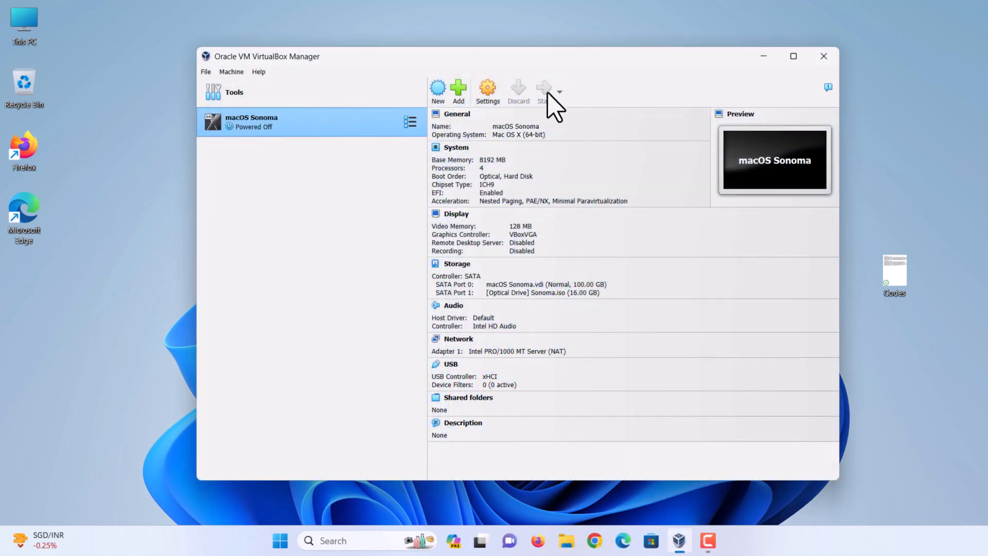
pyautogui.click(542, 91)
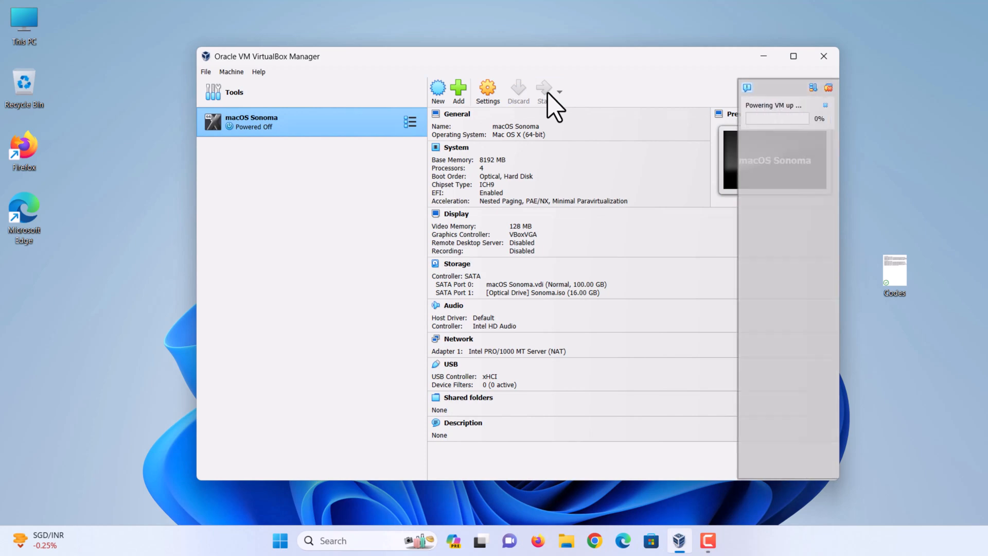
pyautogui.click(544, 88)
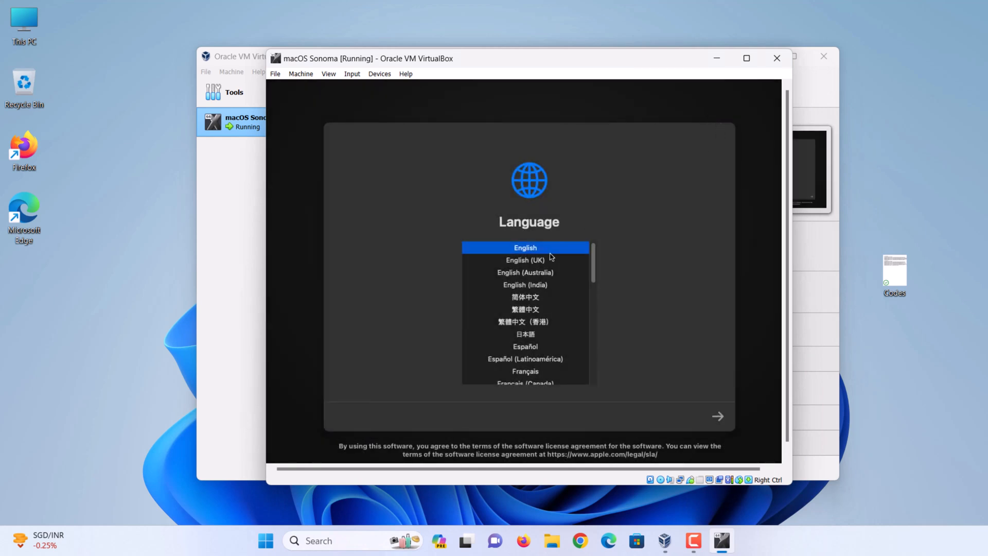
pyautogui.moveTo(556, 252)
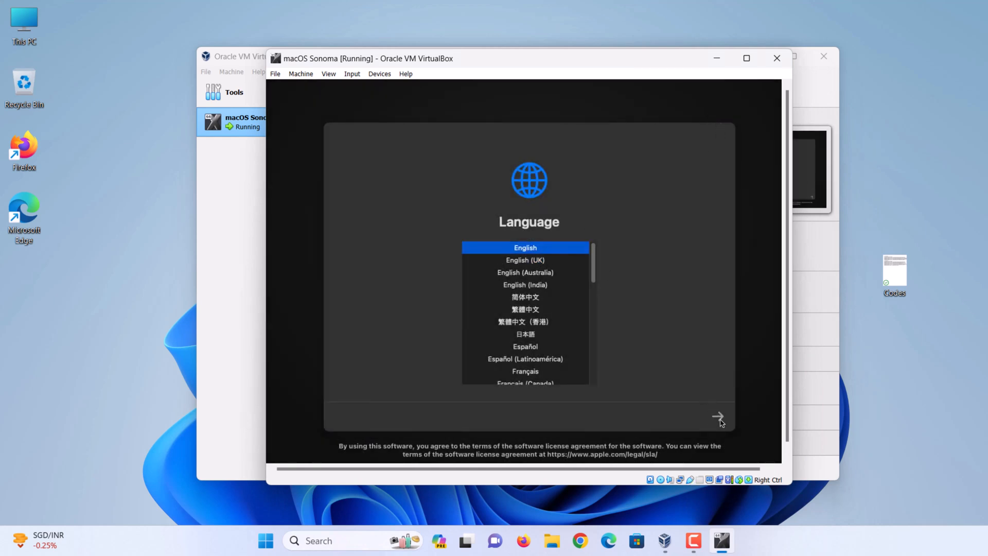
# Step: Continue with English as the macOS installer language
pyautogui.click(719, 417)
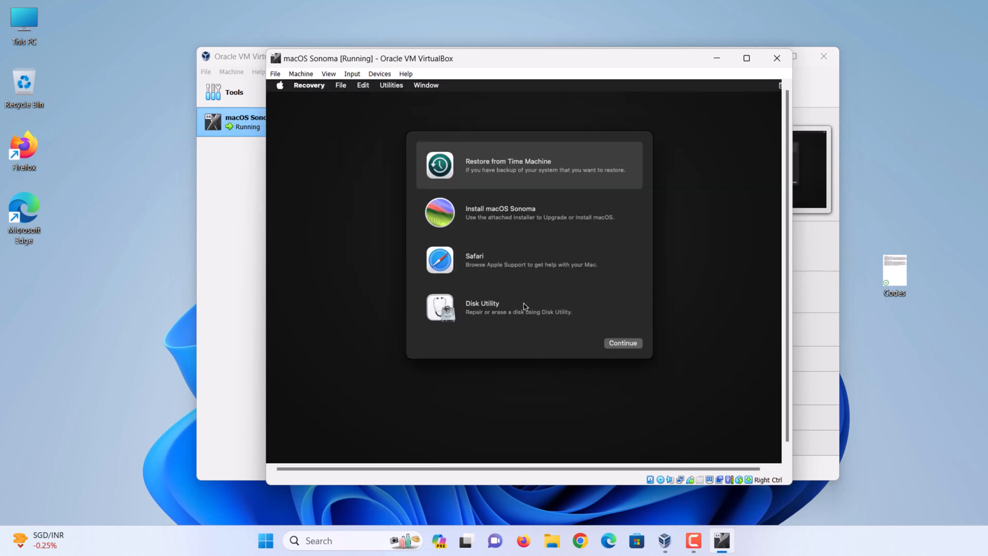
# Step: Erase VBOX HARDDISK Media in Disk Utility as APFS volume 'macOS HDD'
pyautogui.click(529, 307)
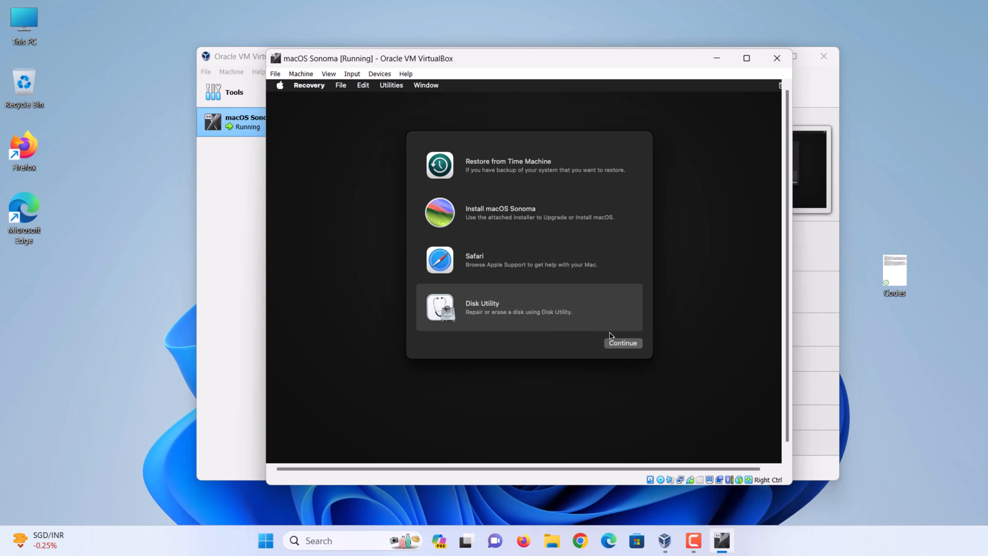
pyautogui.click(622, 343)
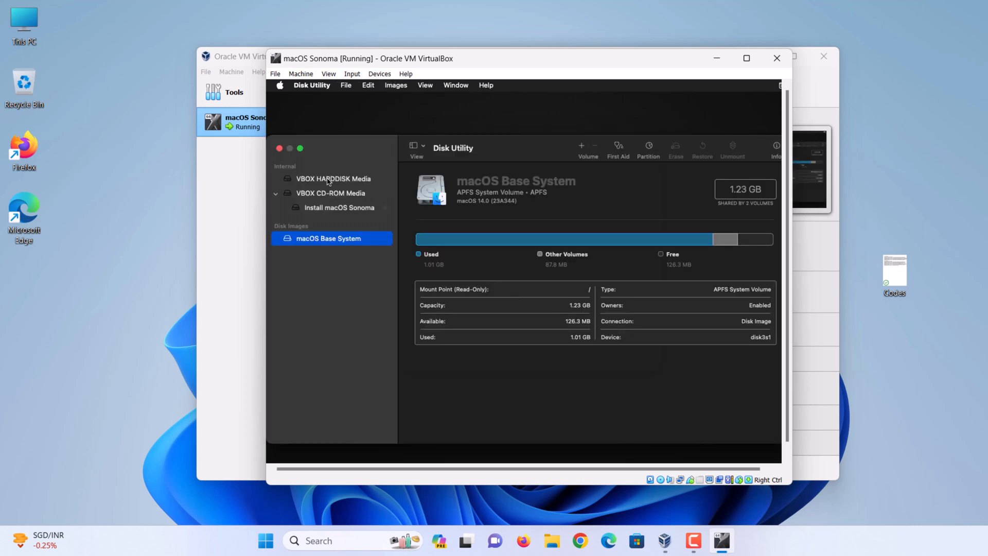
pyautogui.click(333, 178)
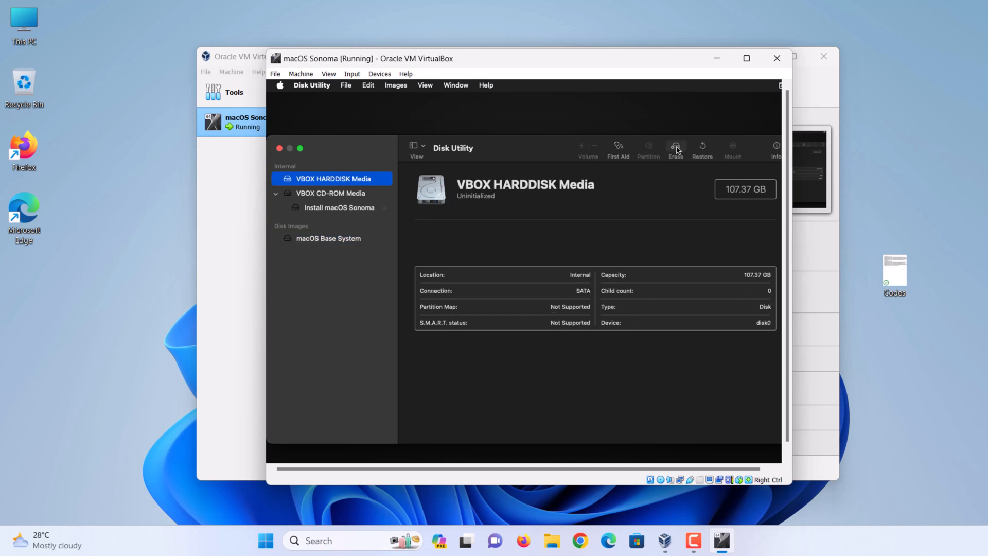
pyautogui.click(676, 148)
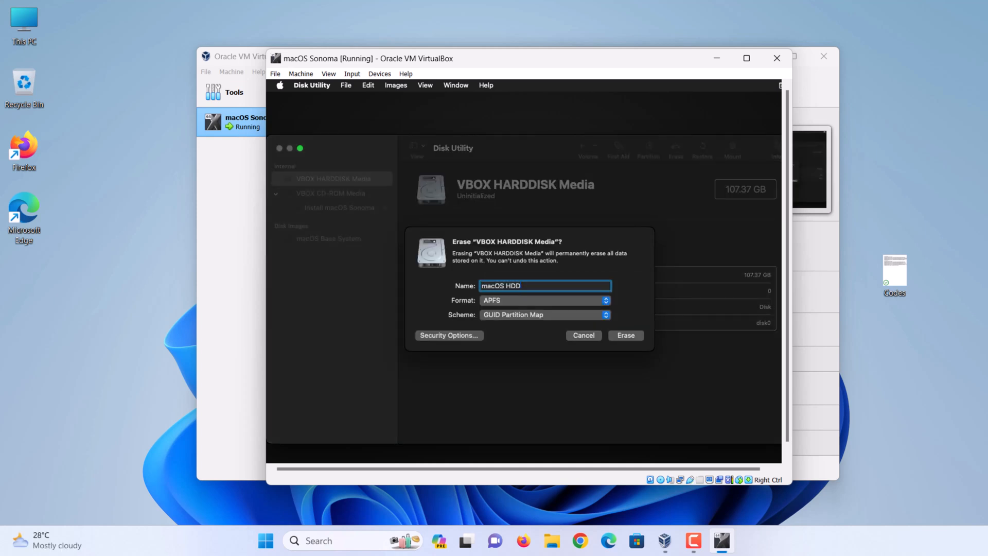
pyautogui.click(625, 334)
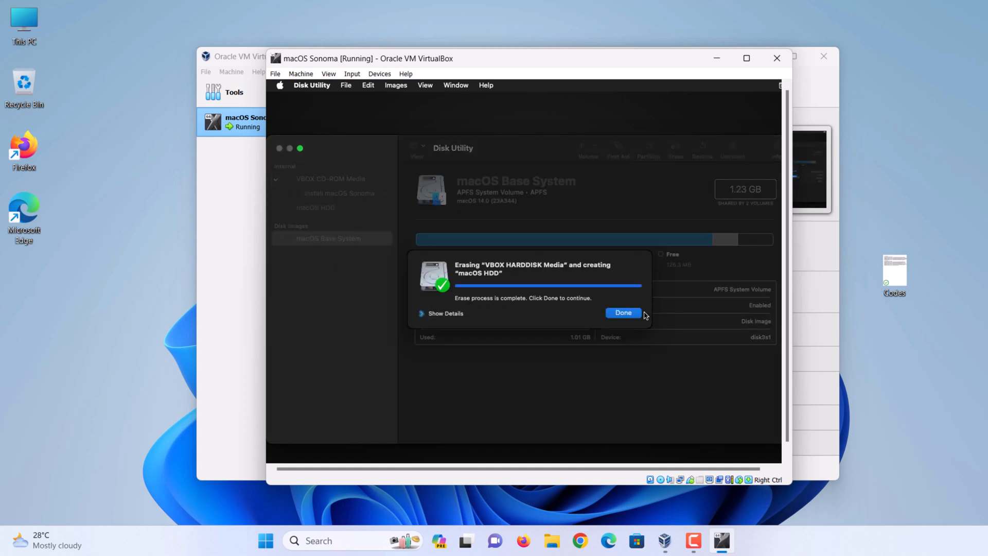
pyautogui.click(623, 313)
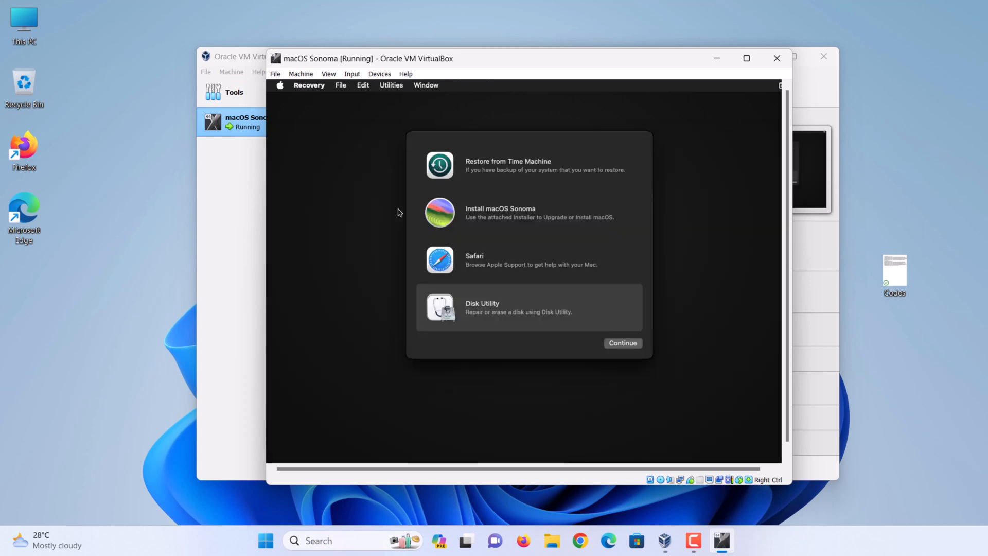
# Step: Choose Install macOS Sonoma, agree to the license, and target the macOS HDD disk
pyautogui.click(528, 212)
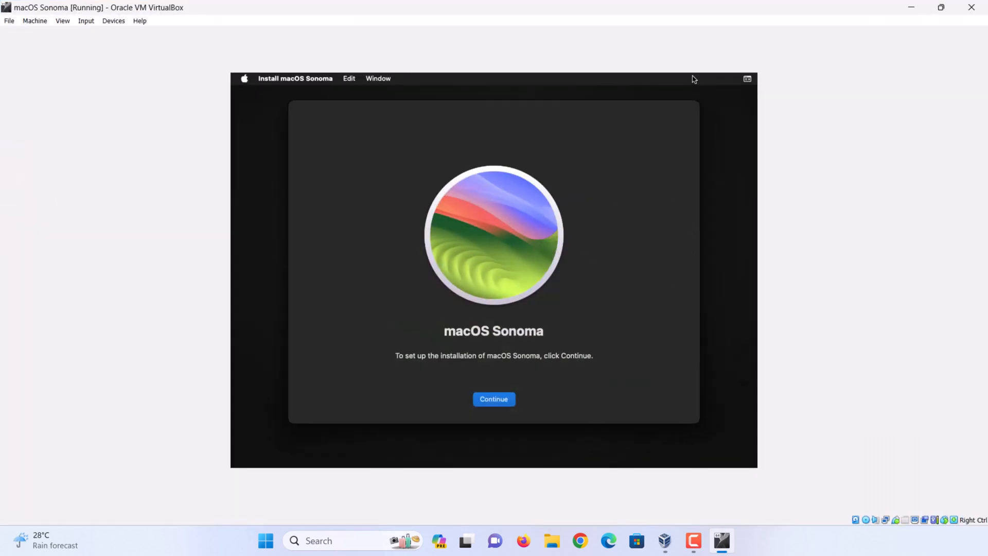
pyautogui.moveTo(587, 341)
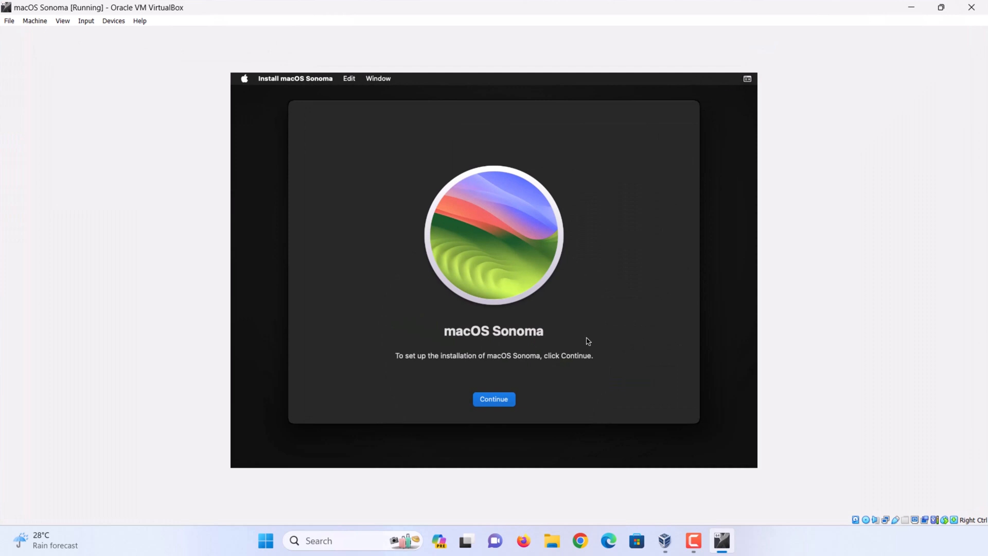
pyautogui.moveTo(493, 399)
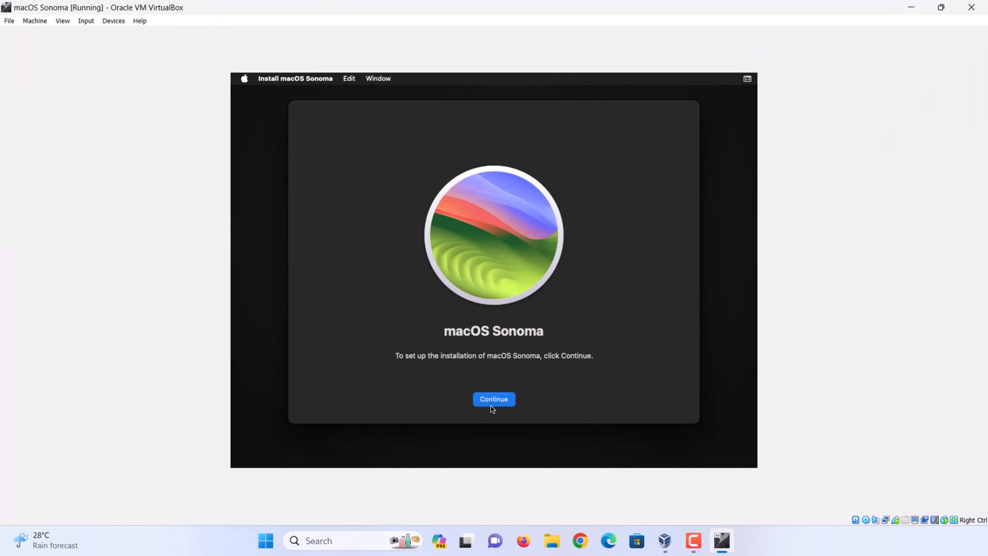
pyautogui.click(494, 399)
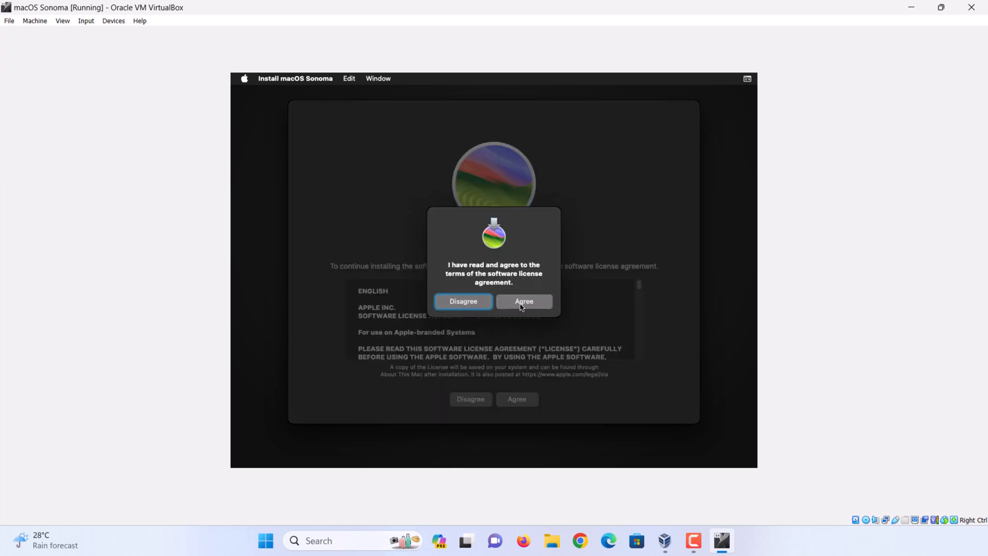
pyautogui.click(523, 301)
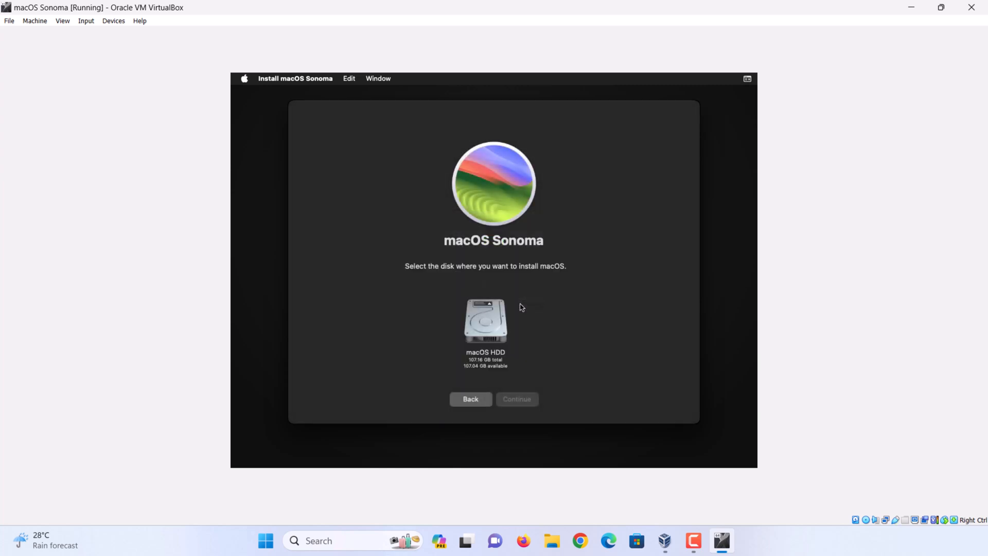
pyautogui.click(486, 324)
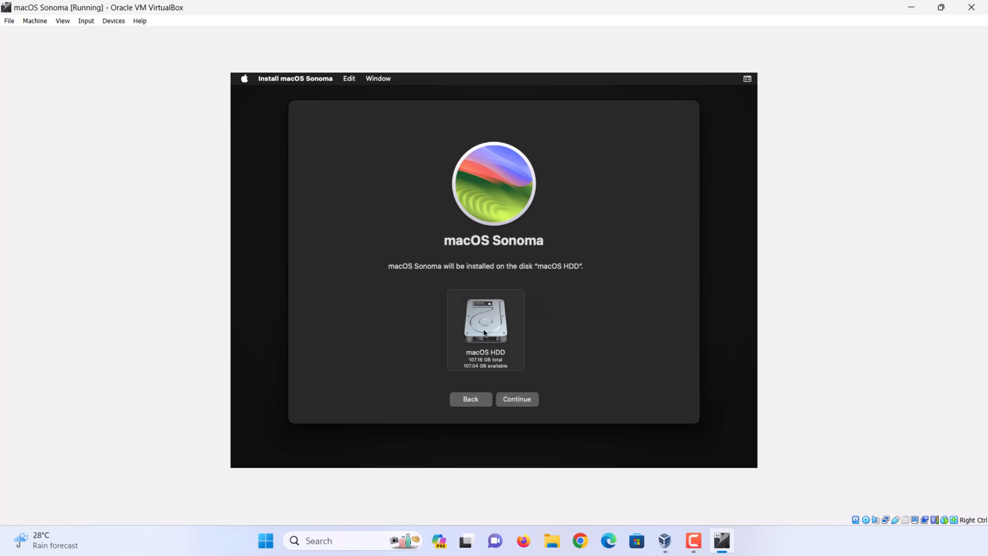
pyautogui.click(516, 399)
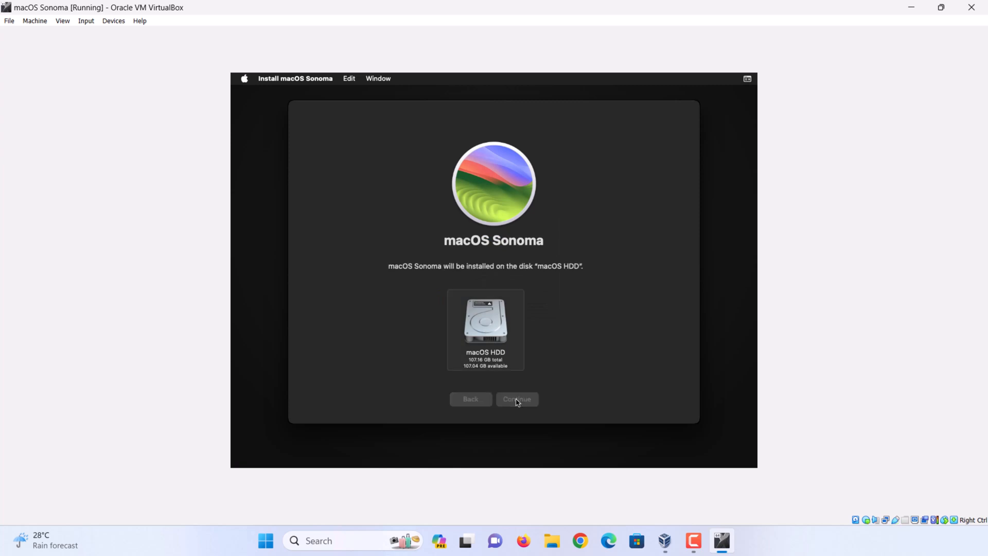
# Step: Begin the macOS Sonoma installation onto macOS HDD and wait for it to progress
pyautogui.click(517, 399)
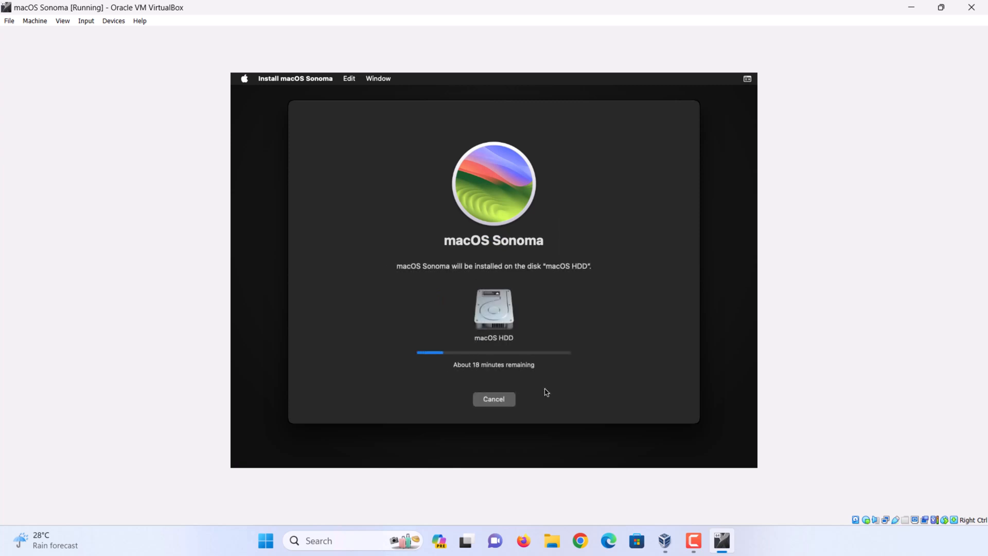
pyautogui.moveTo(578, 395)
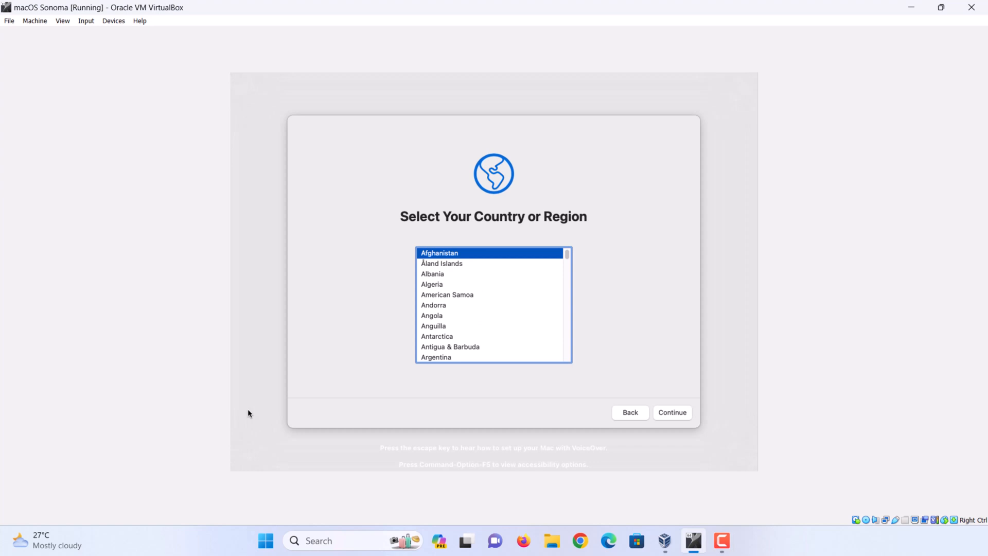
pyautogui.moveTo(318, 366)
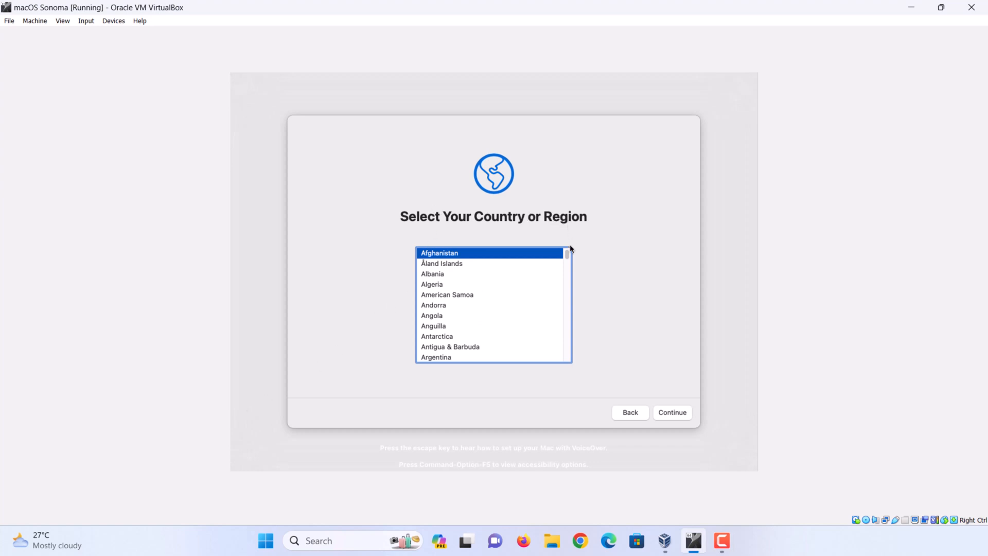
# Step: Select United States as the region and accept the English language settings
pyautogui.scroll(-3)
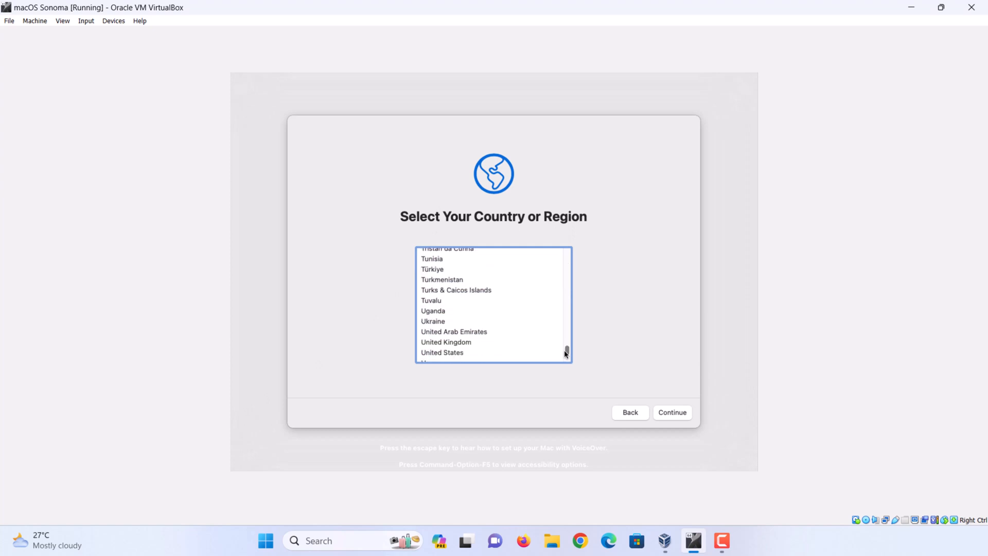
pyautogui.click(441, 352)
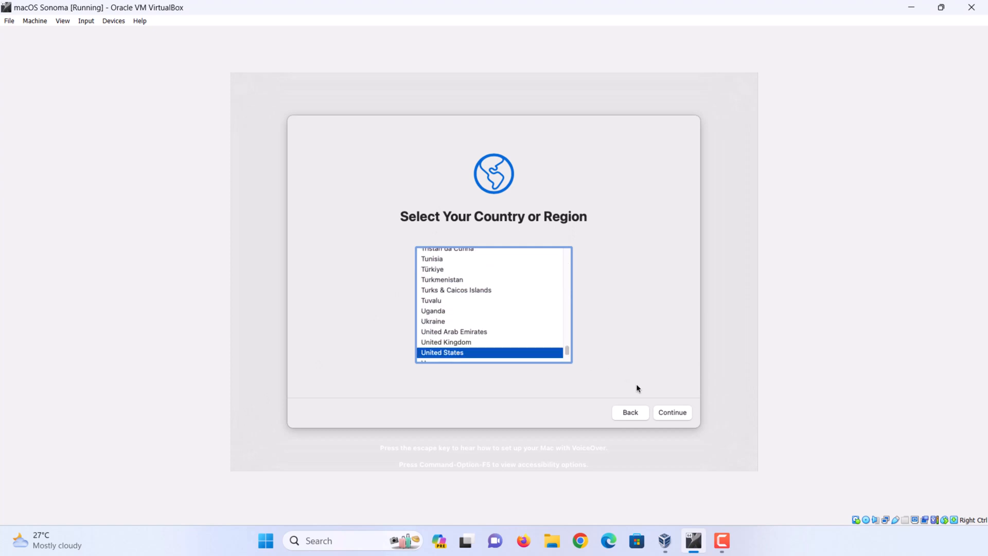
pyautogui.click(672, 413)
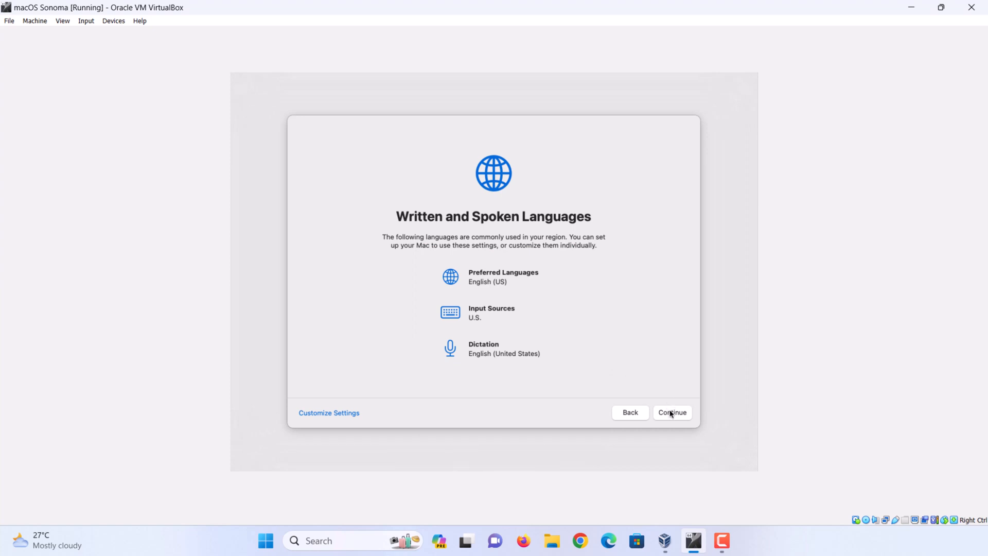
pyautogui.click(672, 412)
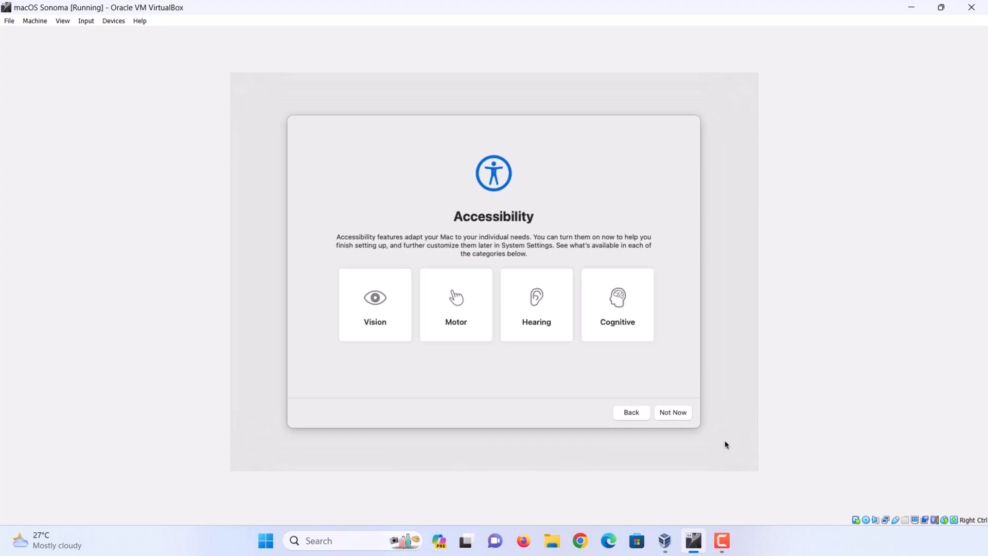
# Step: Skip accessibility, data and privacy, migration, and Apple ID sign-in
pyautogui.click(673, 412)
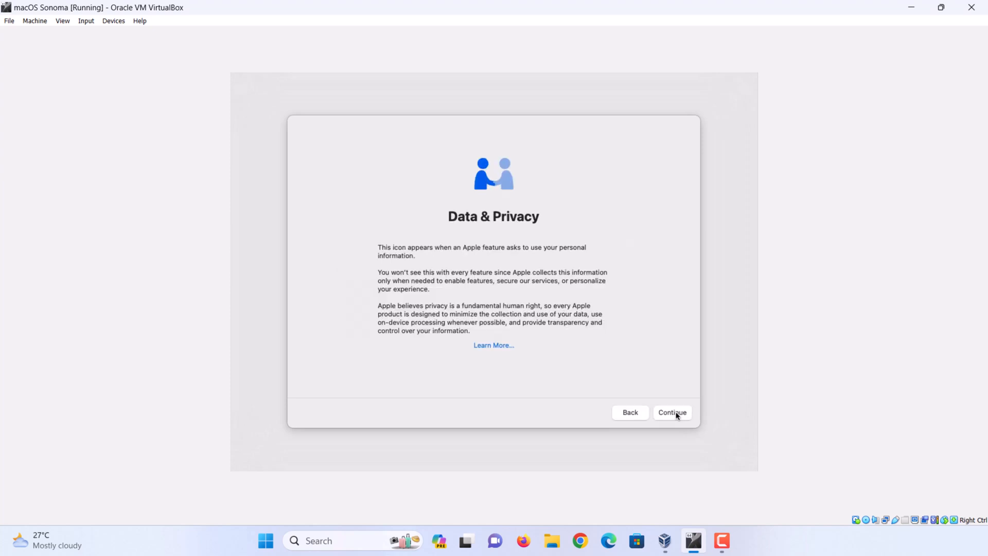
pyautogui.click(671, 412)
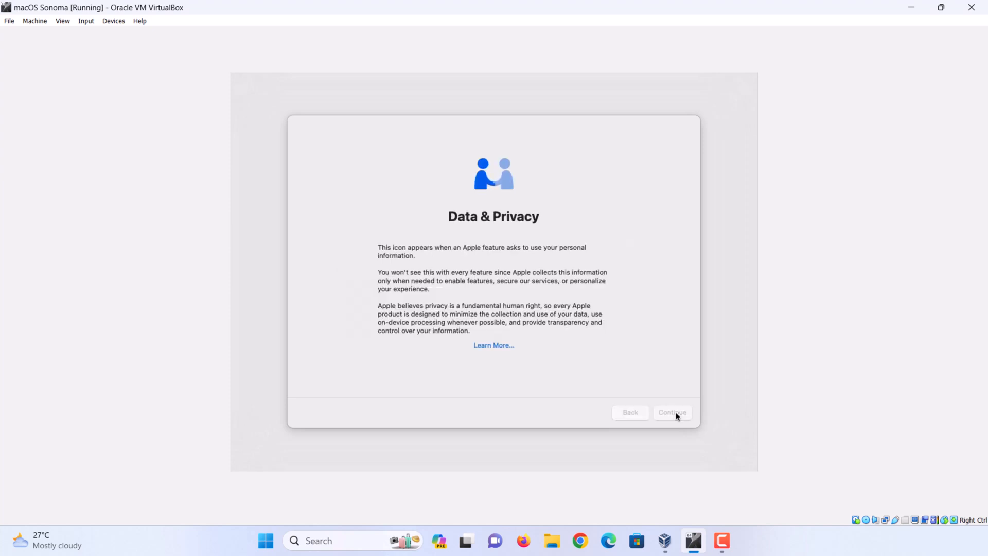
pyautogui.click(672, 412)
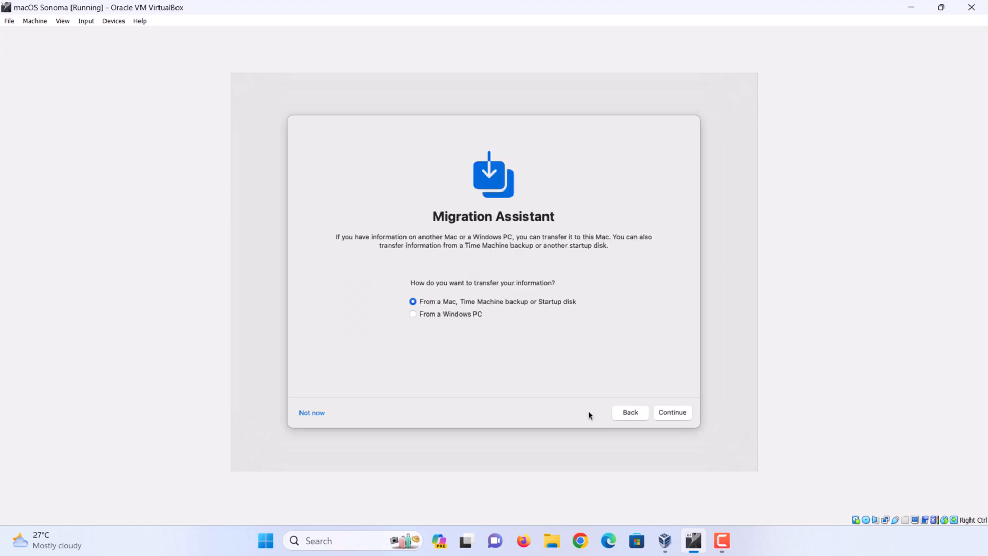
pyautogui.click(311, 413)
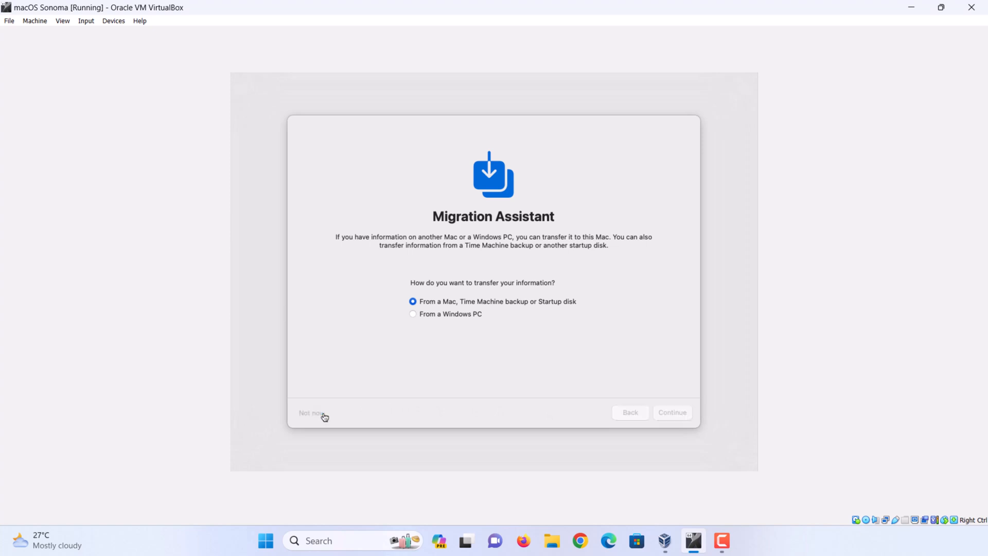
pyautogui.click(309, 413)
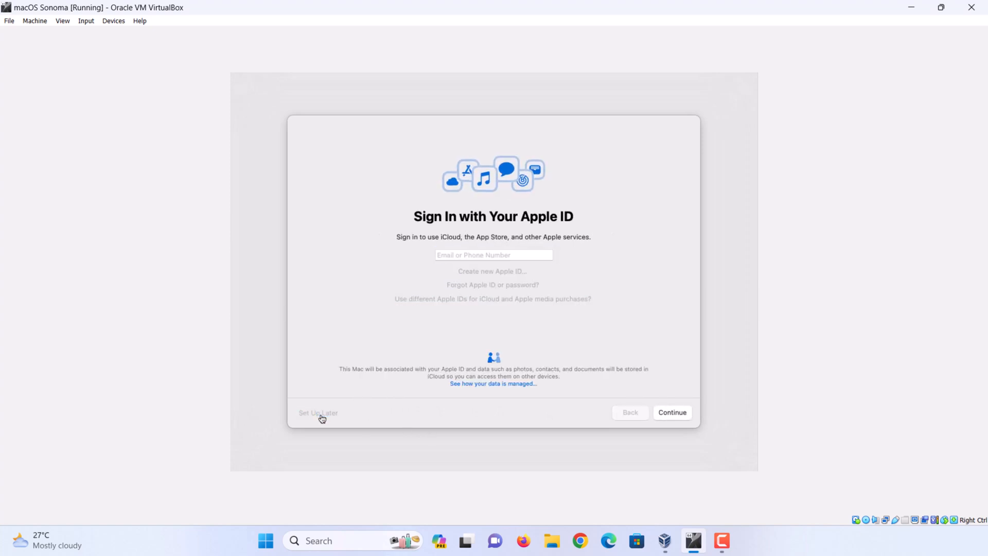
pyautogui.click(317, 412)
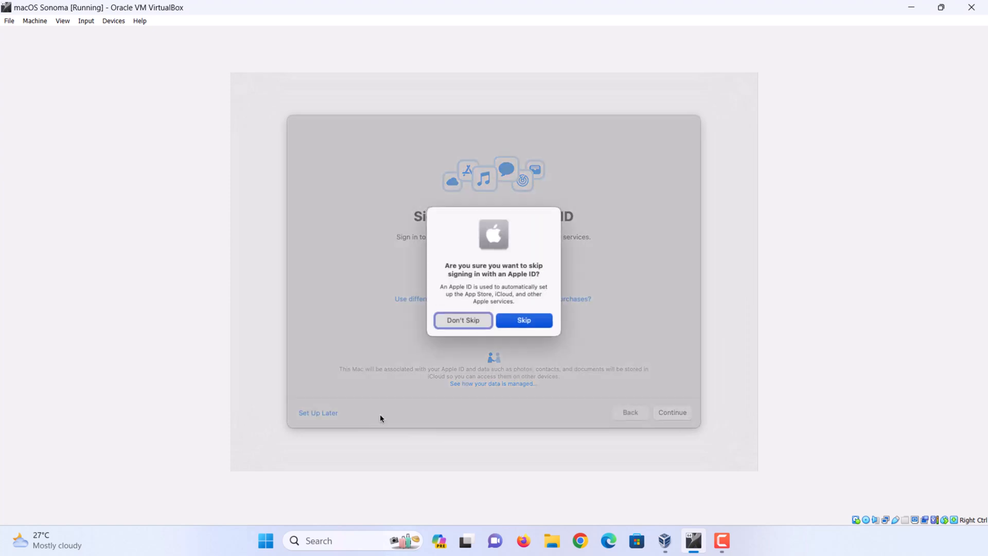
pyautogui.click(523, 320)
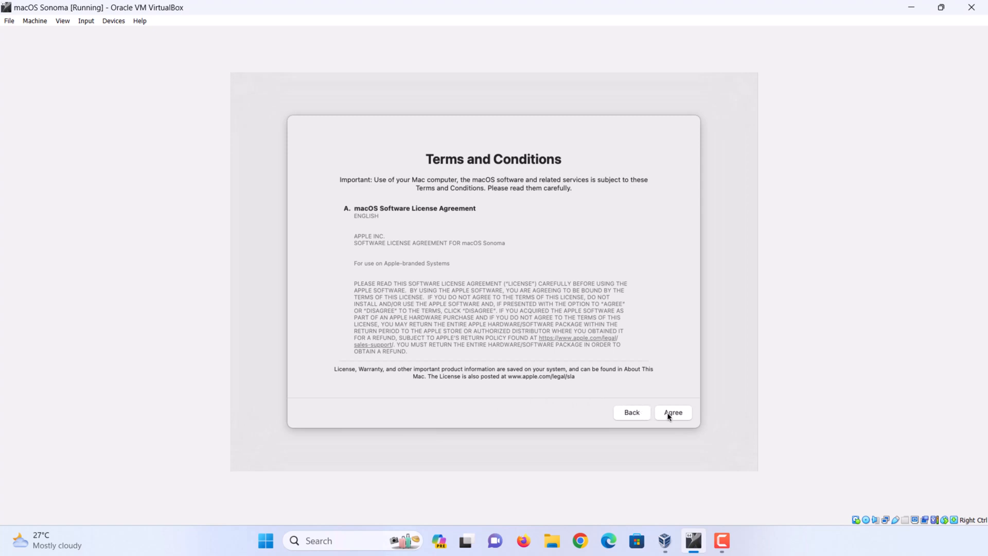
# Step: Agree to the macOS terms and create the local computer account
pyautogui.click(672, 412)
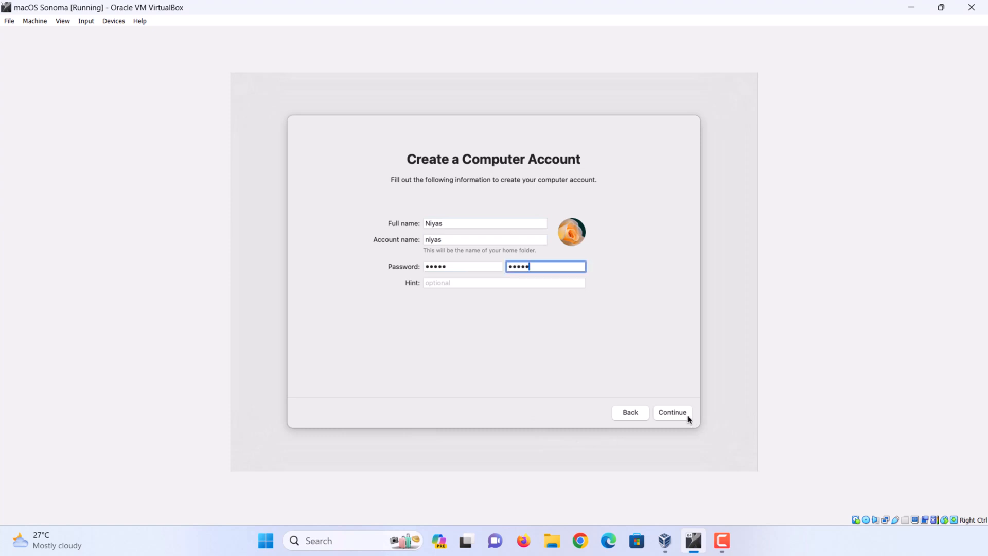
pyautogui.click(673, 412)
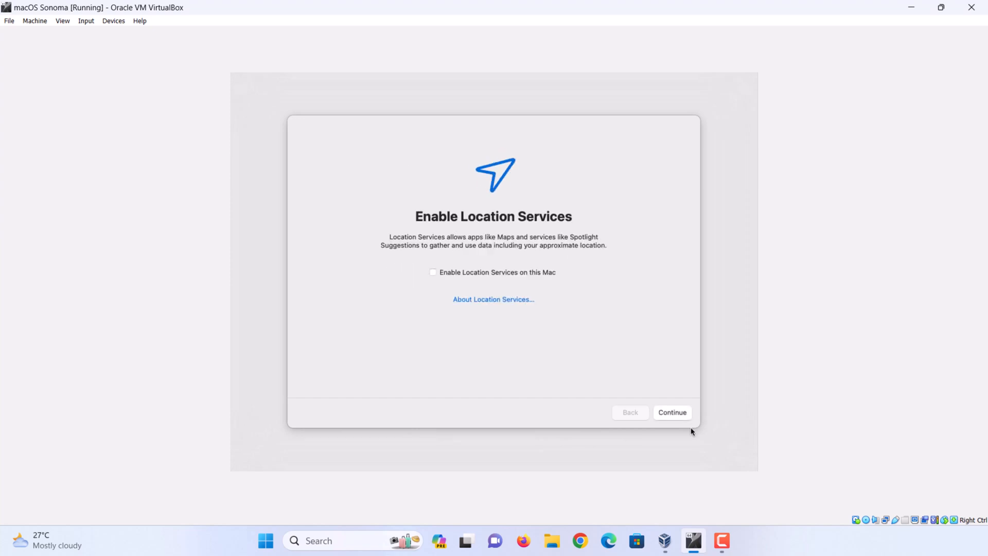
# Step: Skip location, analytics and Screen Time, keep Pacific time, and choose Light appearance
pyautogui.click(672, 412)
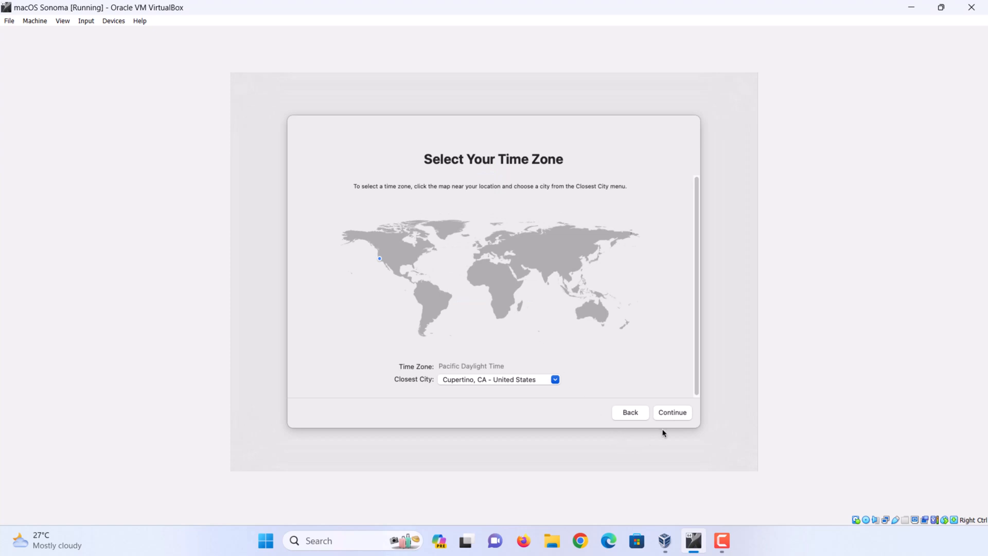
pyautogui.click(671, 412)
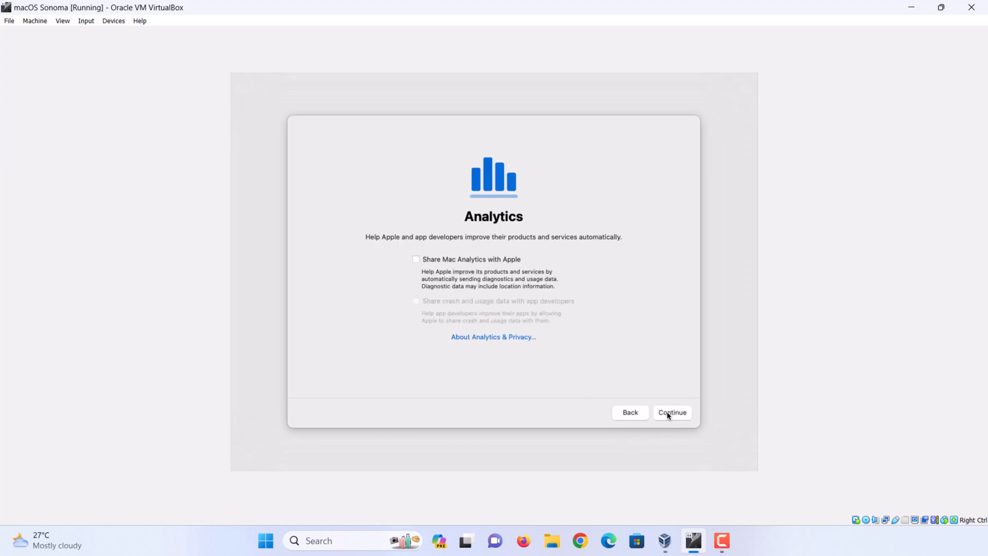
pyautogui.click(672, 412)
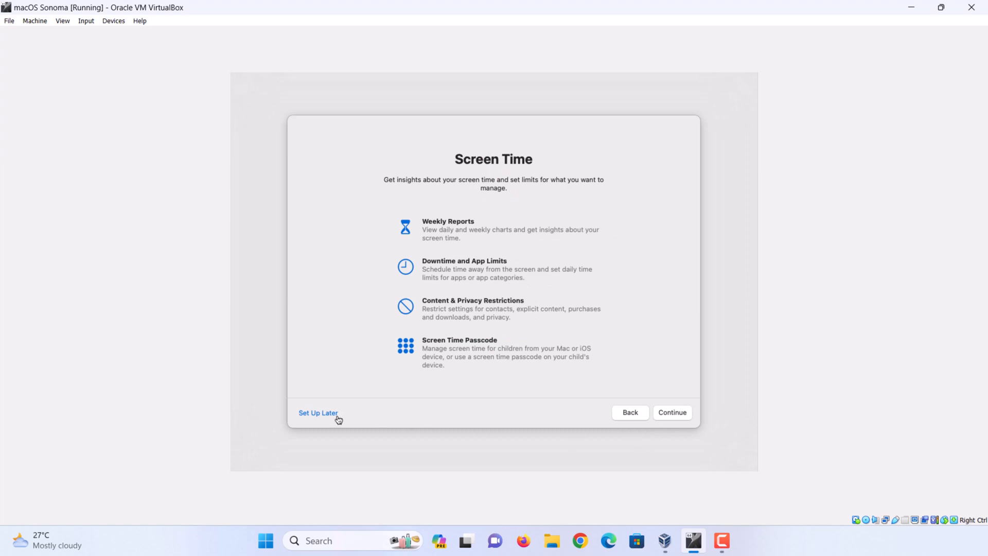
pyautogui.click(318, 413)
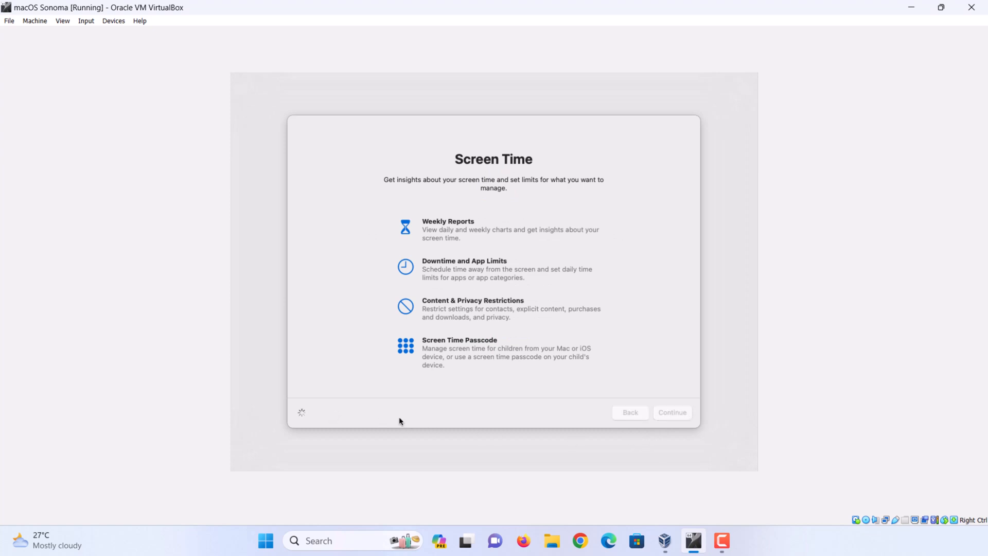
pyautogui.click(672, 412)
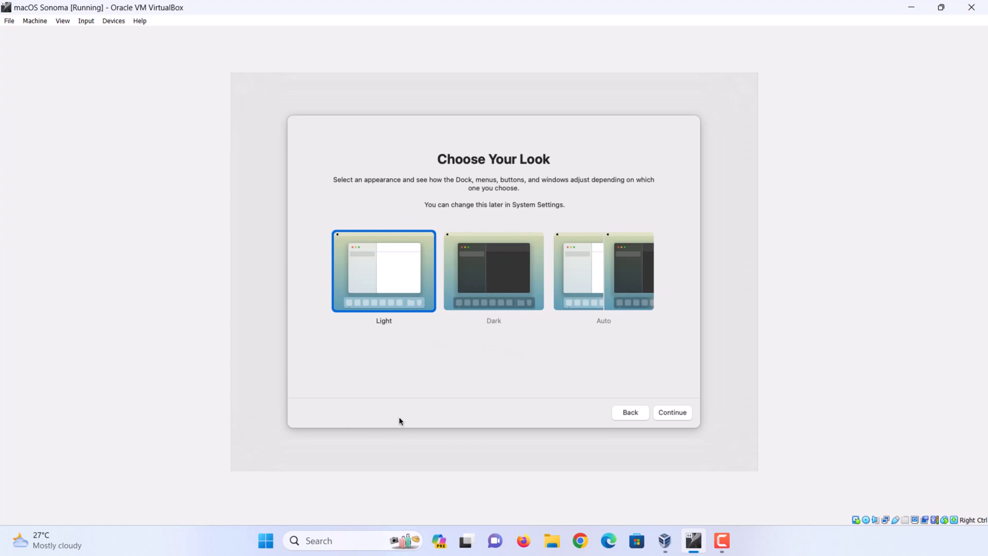
pyautogui.moveTo(408, 420)
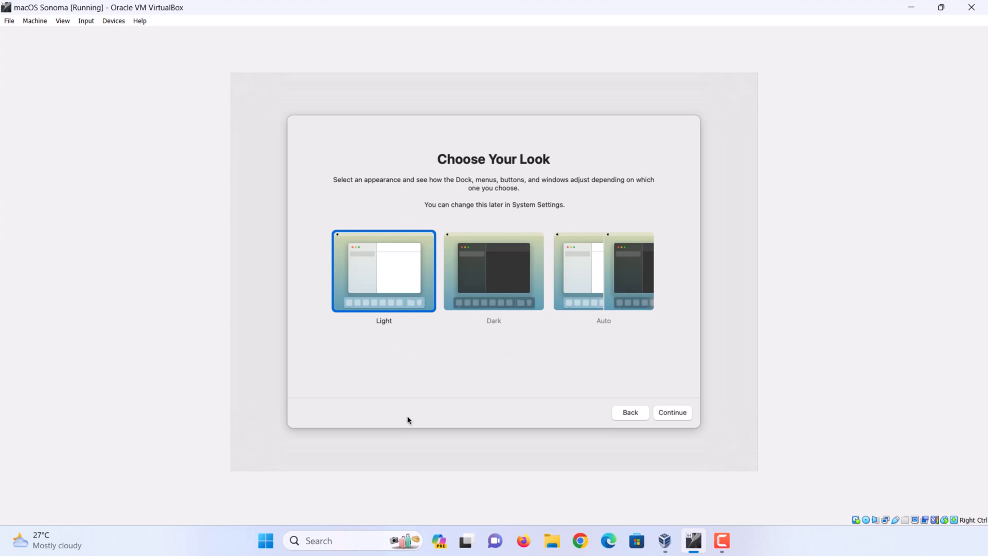
pyautogui.click(671, 412)
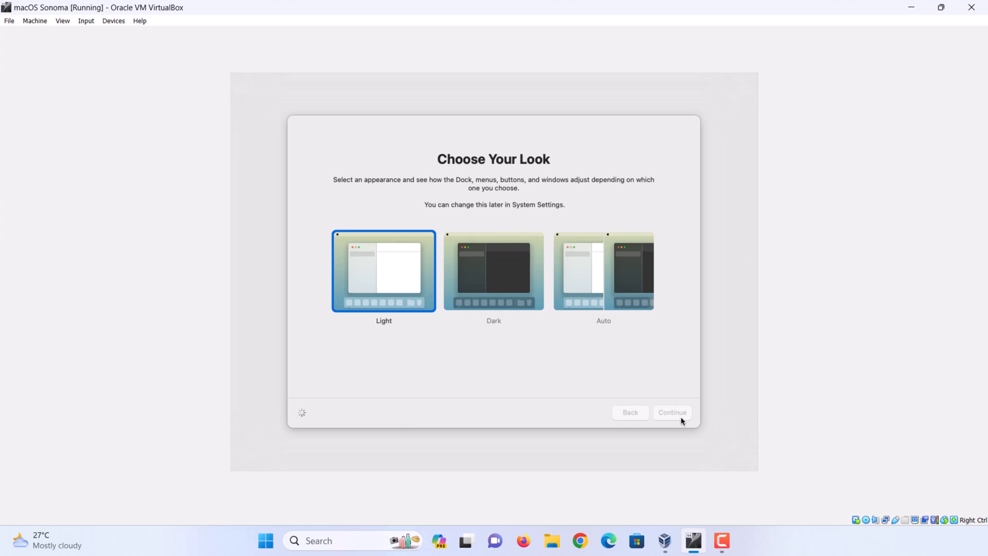